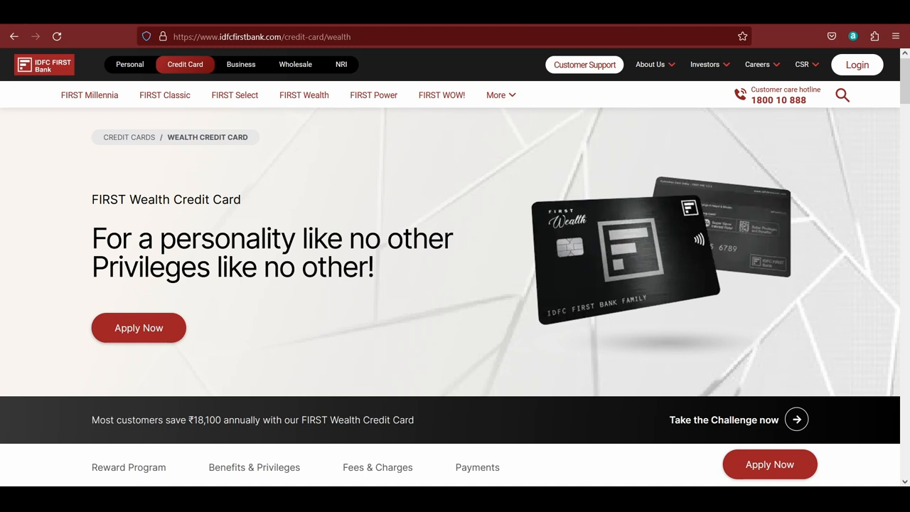
mouse_move(423, 247)
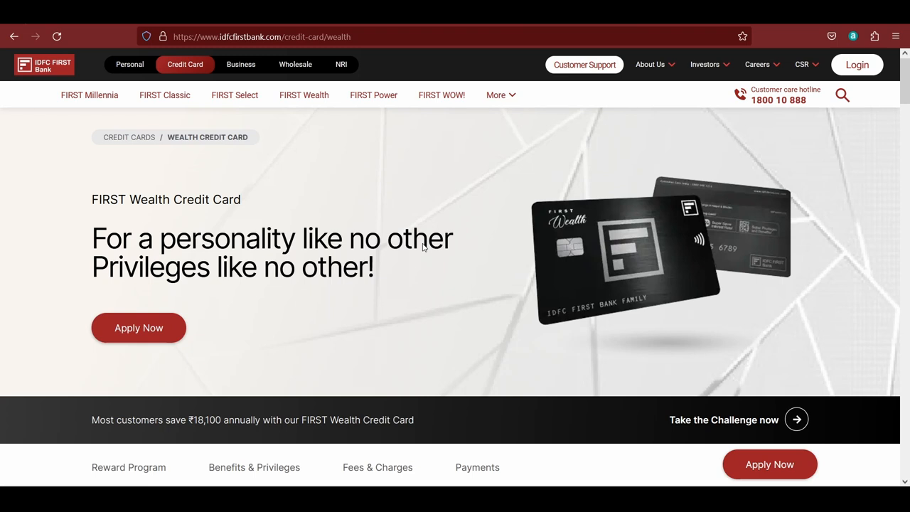
- Move past the reward program details to the card's Benefits & Privileges section
scroll(down, 3)
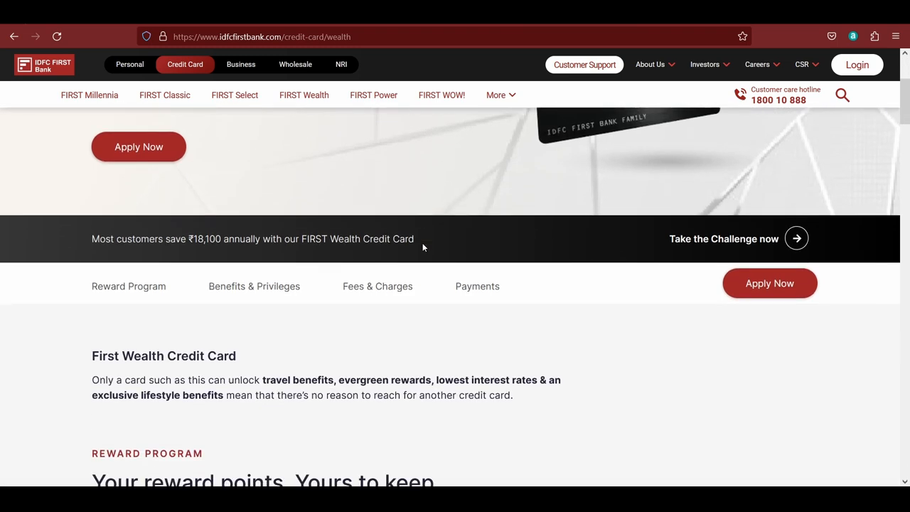
scroll(down, 3)
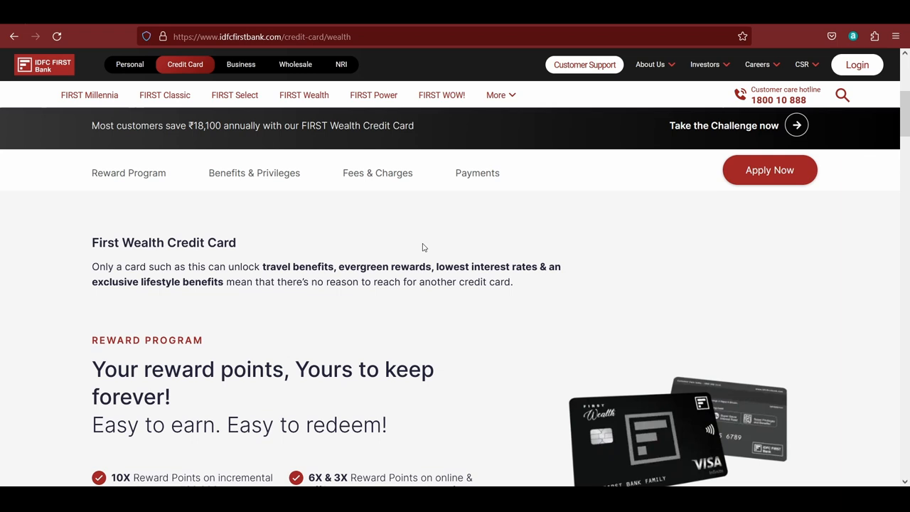
scroll(down, 3)
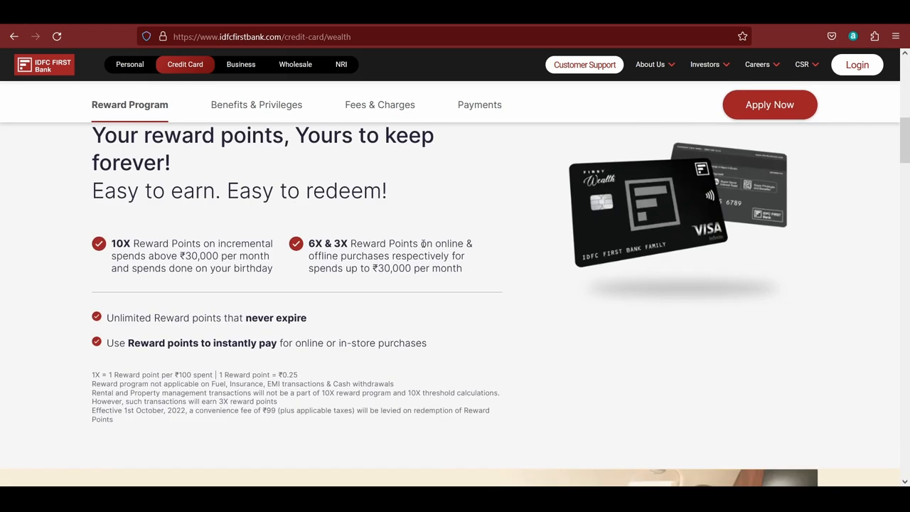
scroll(down, 3)
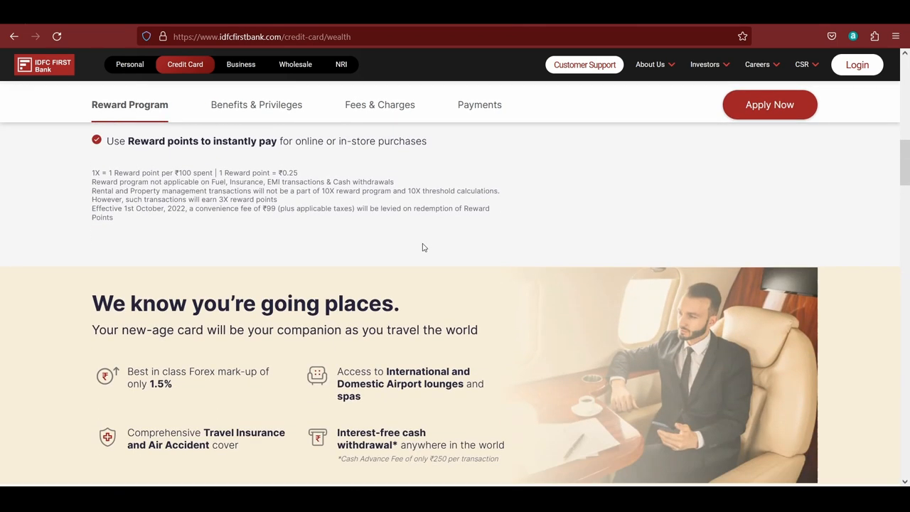
click(256, 105)
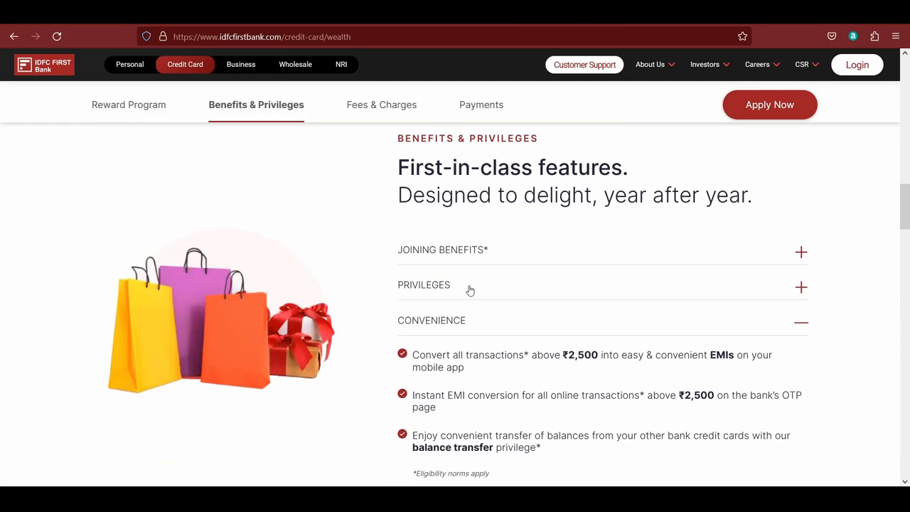
- Expand the PRIVILEGES list, reach the Golf rounds benefit and follow its Terms & conditions link to the PDF
click(424, 284)
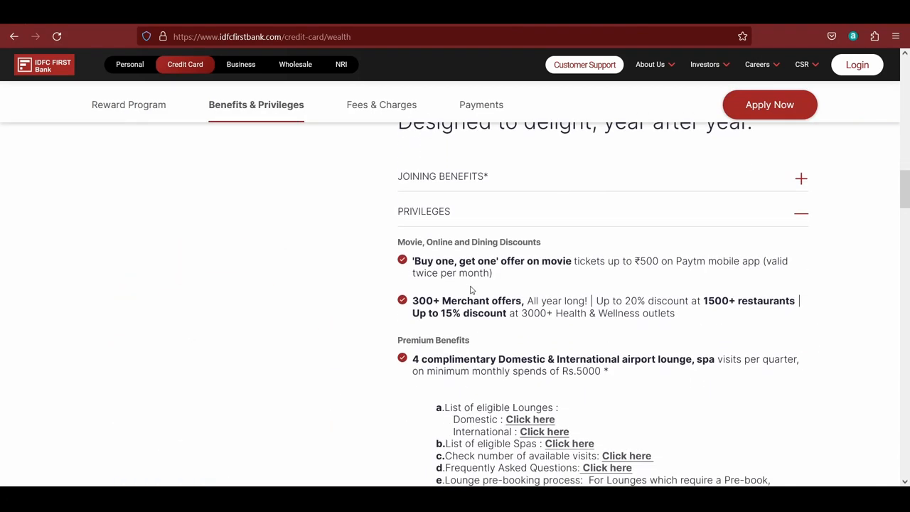
scroll(down, 3)
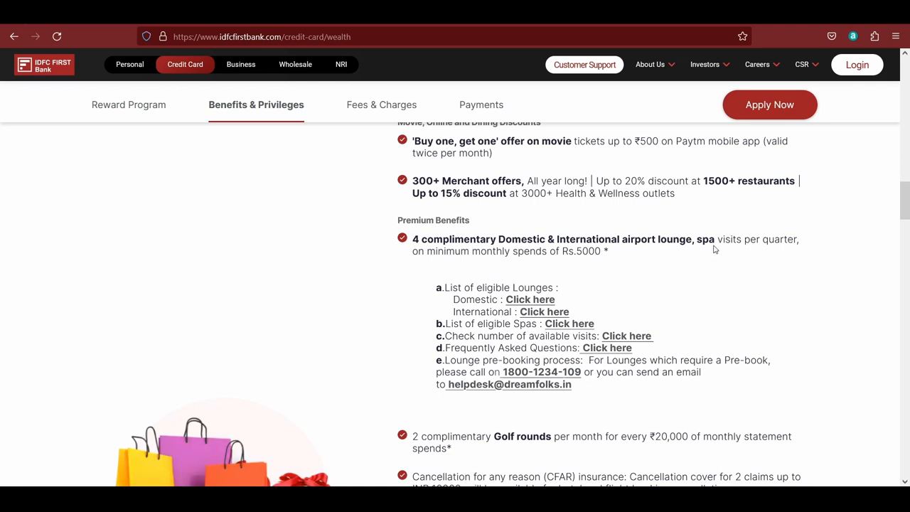
scroll(down, 3)
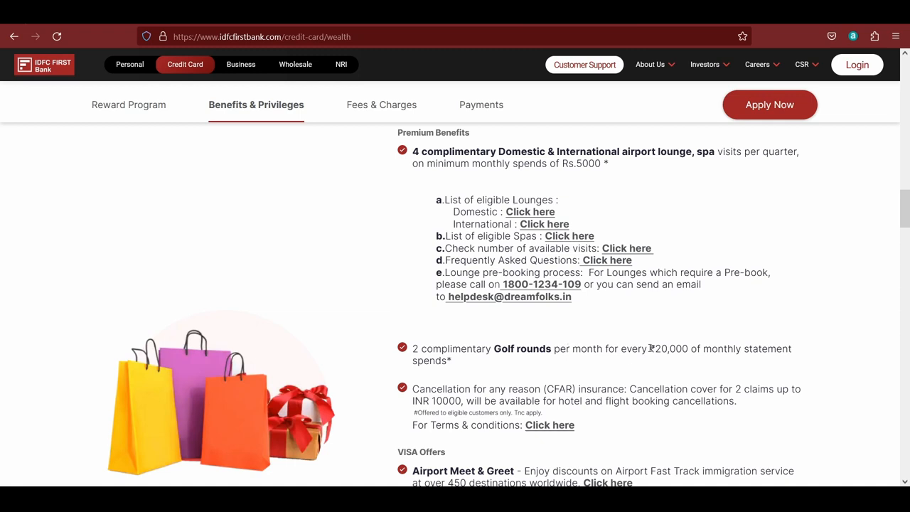
double_click(668, 349)
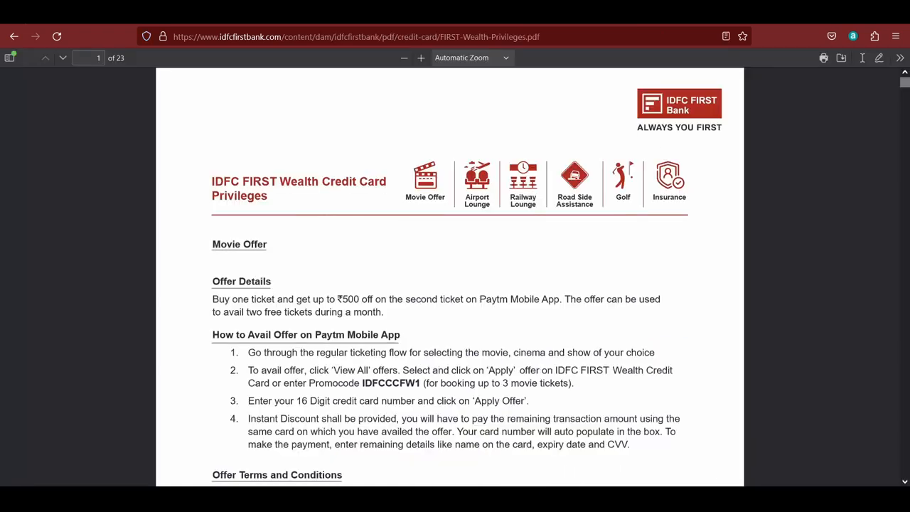
- Scroll the FIRST-Wealth-Privileges PDF past lounge and roadside assistance to the Golf section on page 11
scroll(down, 3)
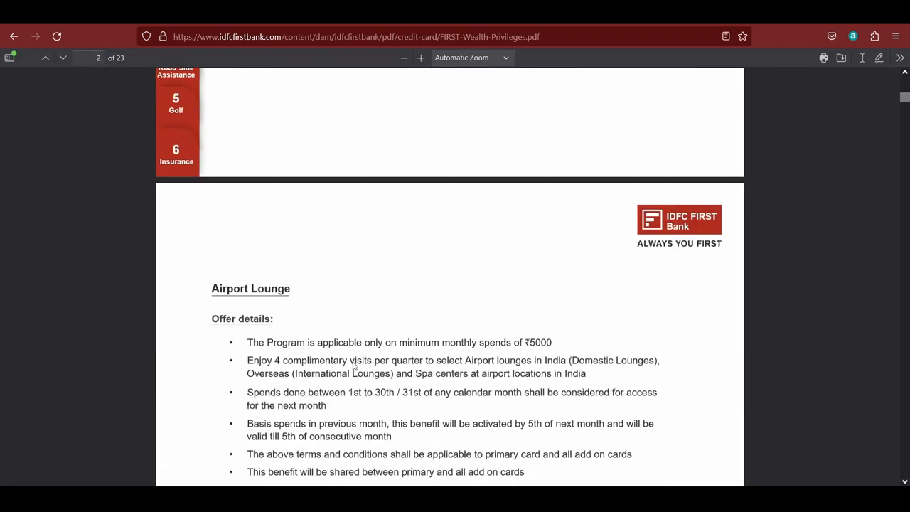
scroll(down, 3)
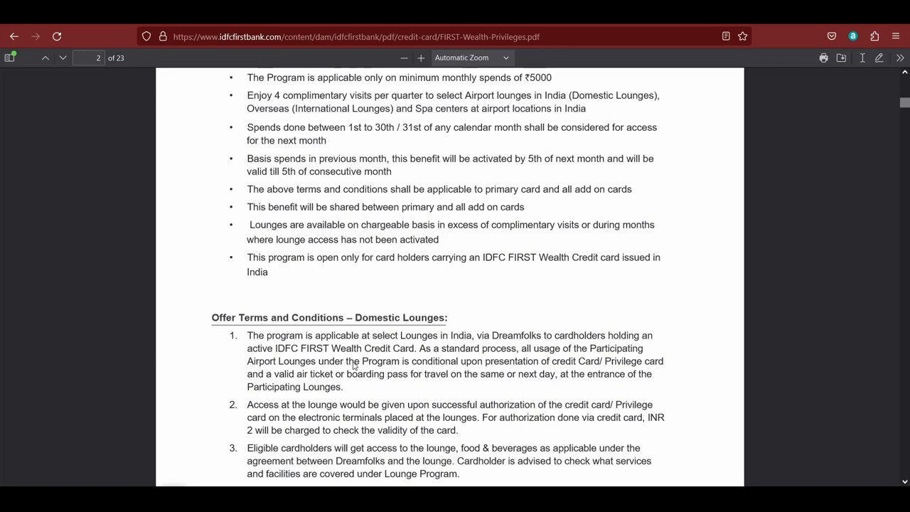
scroll(down, 3)
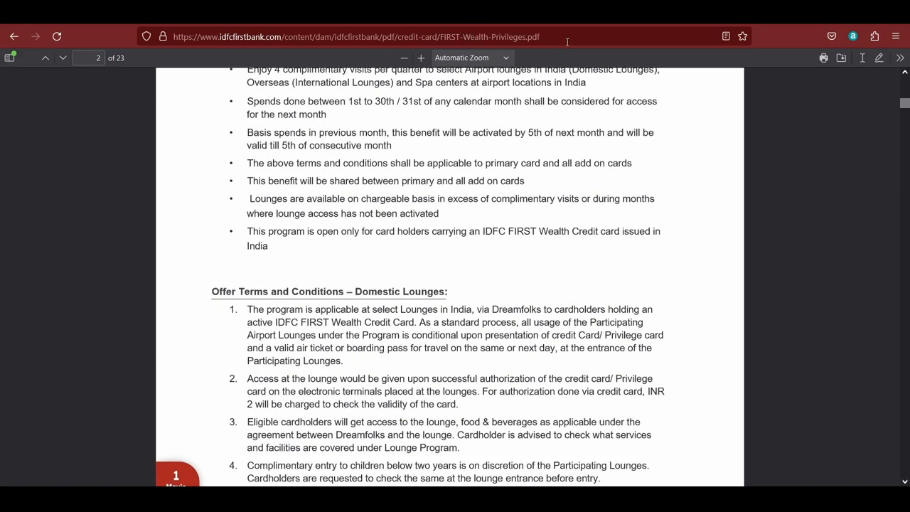
scroll(down, 3)
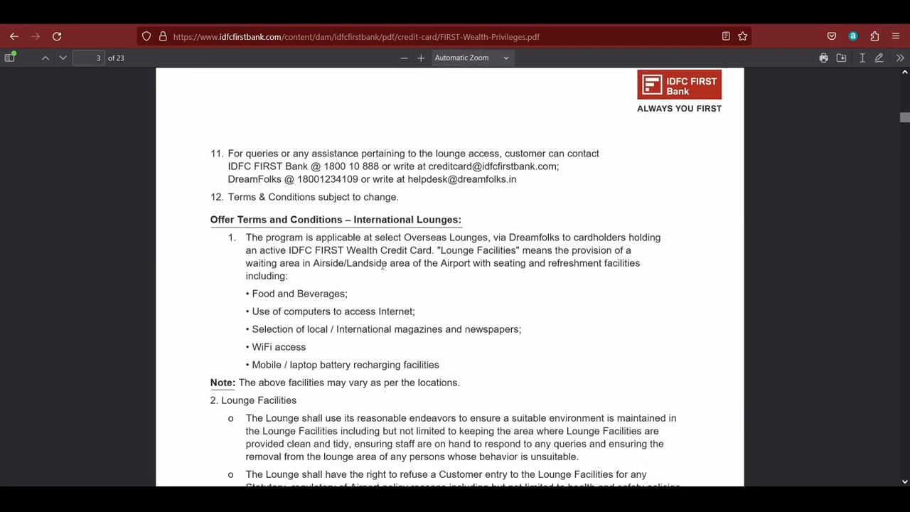
scroll(down, 3)
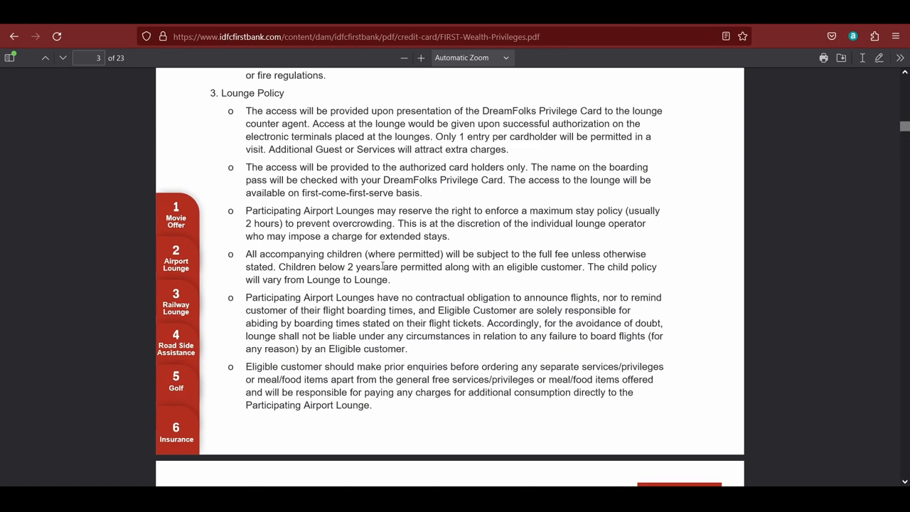
scroll(down, 3)
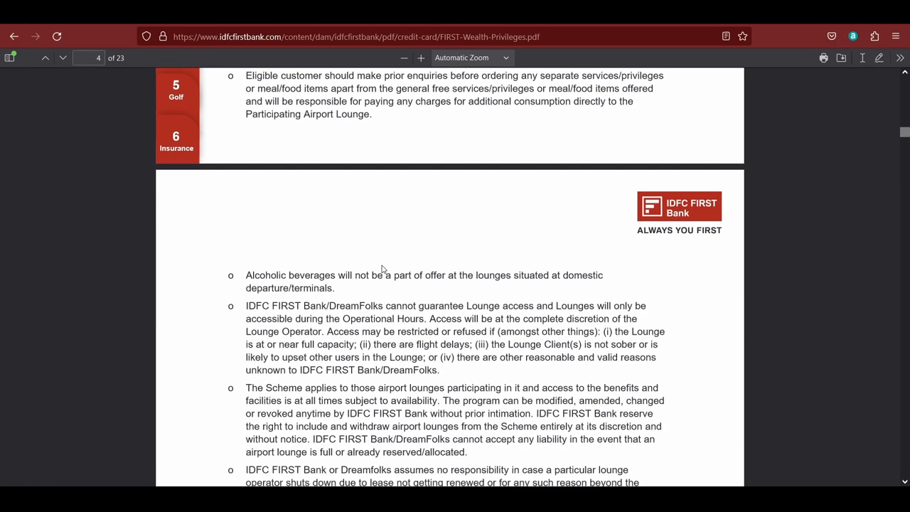
scroll(down, 3)
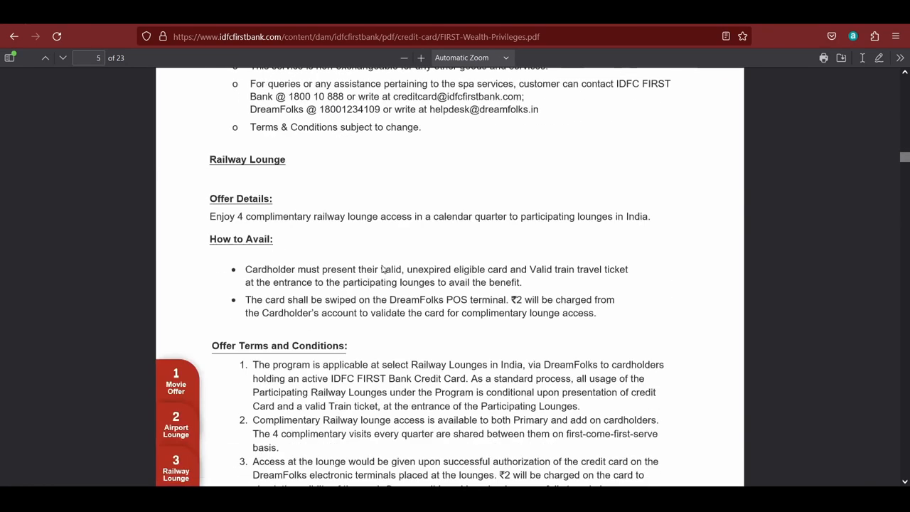
scroll(down, 3)
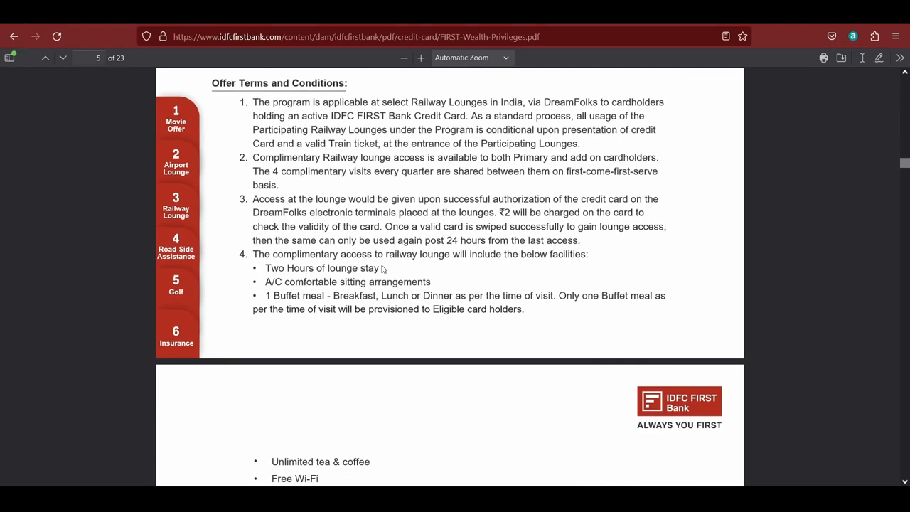
scroll(down, 3)
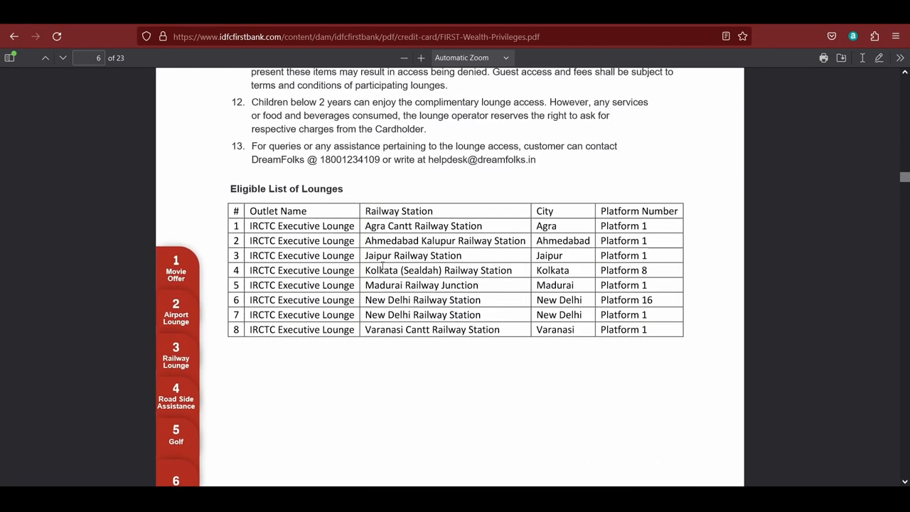
scroll(down, 3)
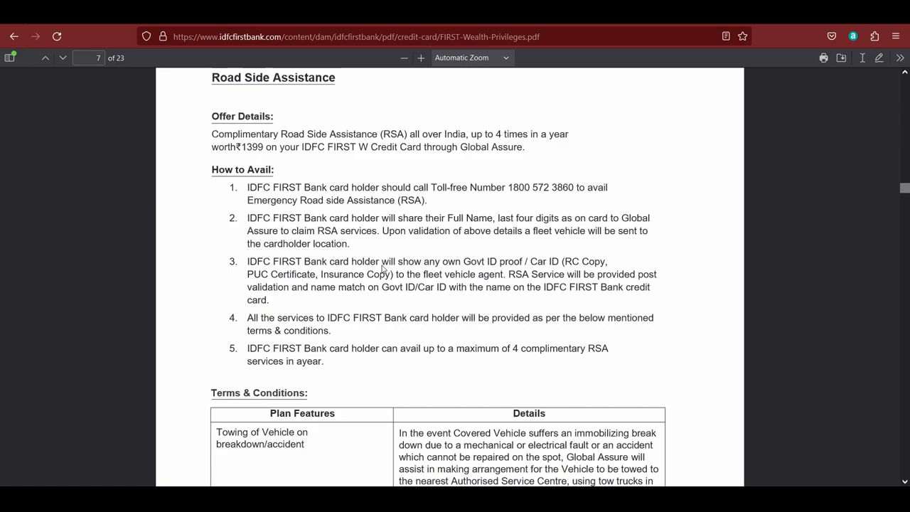
scroll(down, 3)
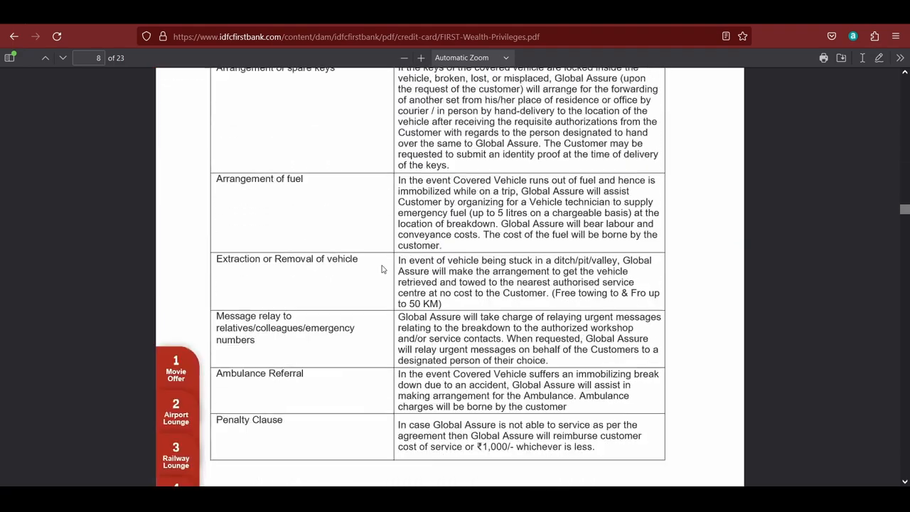
scroll(down, 3)
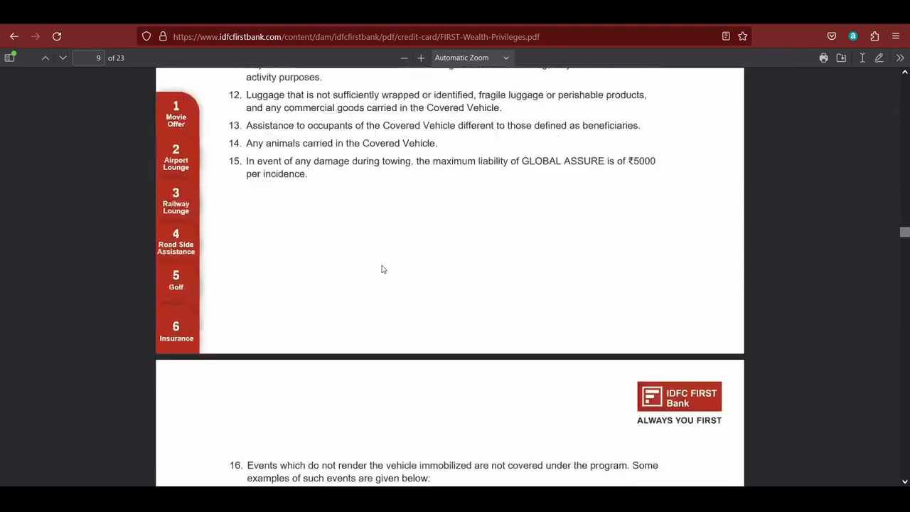
scroll(down, 3)
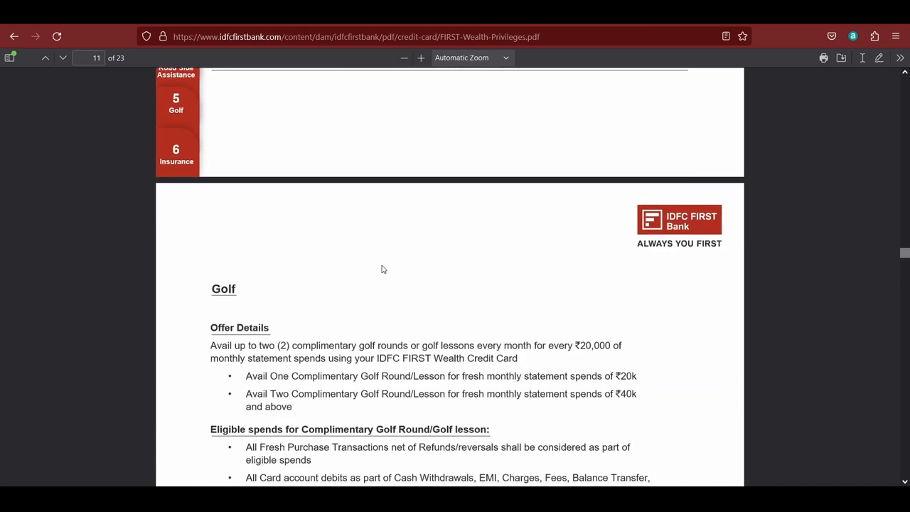
scroll(down, 3)
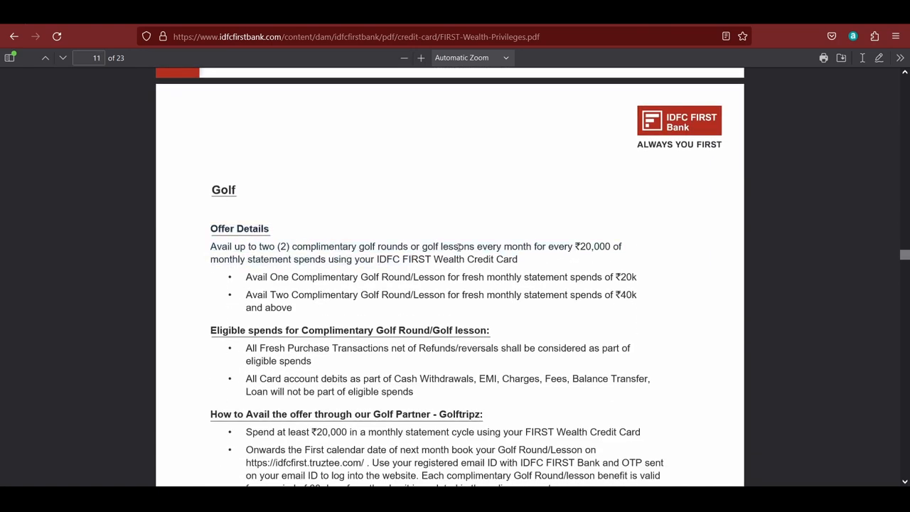
mouse_move(594, 260)
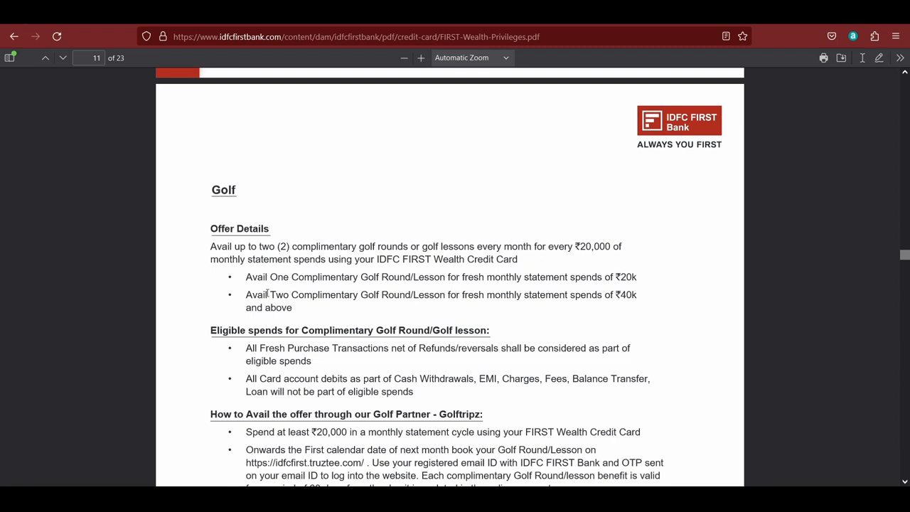
- Select the 'for fresh monthly statement spends' condition text, then switch to the Gmail golf benefits email
drag(270, 294, 529, 294)
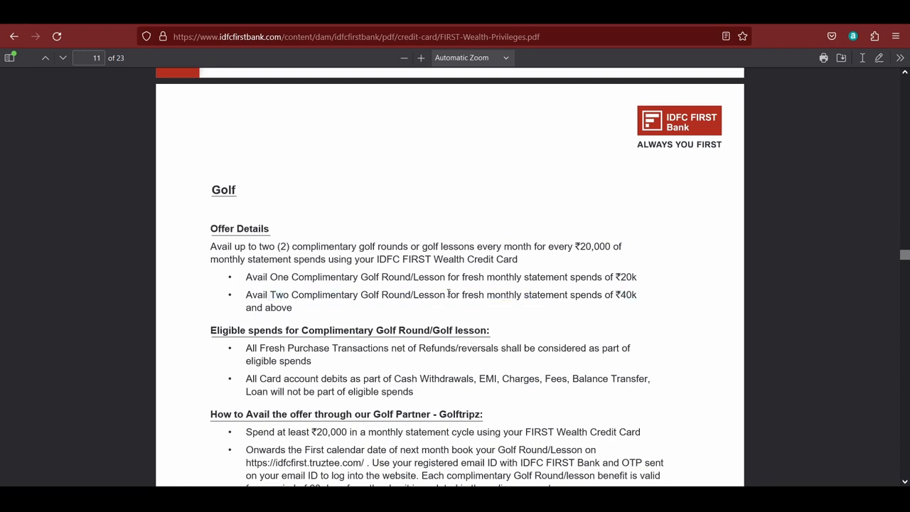
drag(446, 294, 576, 294)
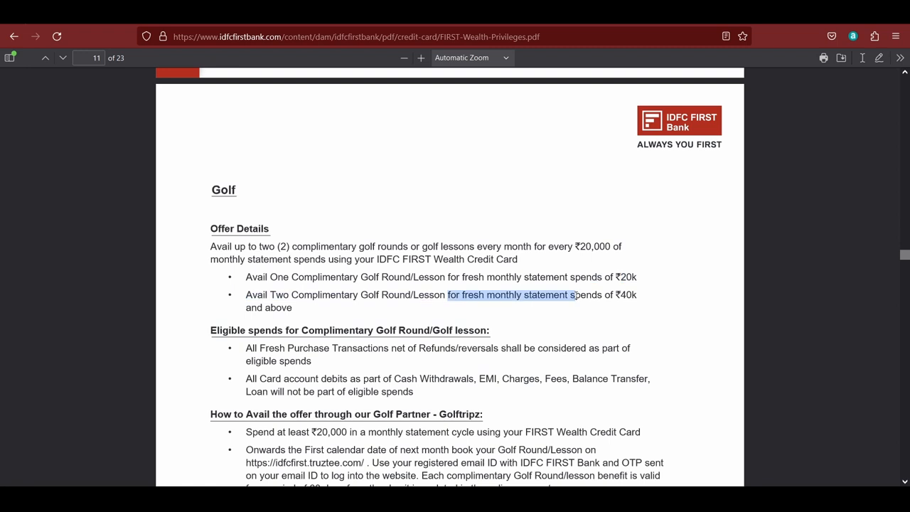
click(520, 308)
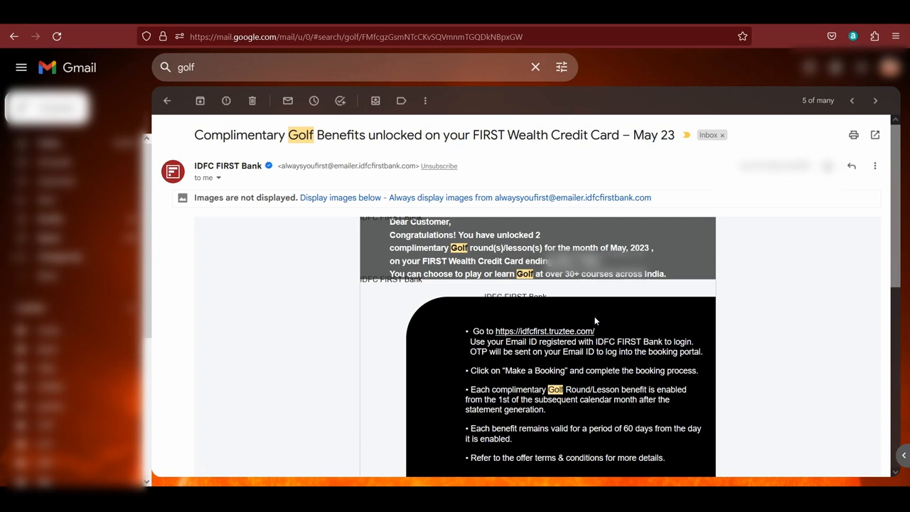
mouse_move(452, 328)
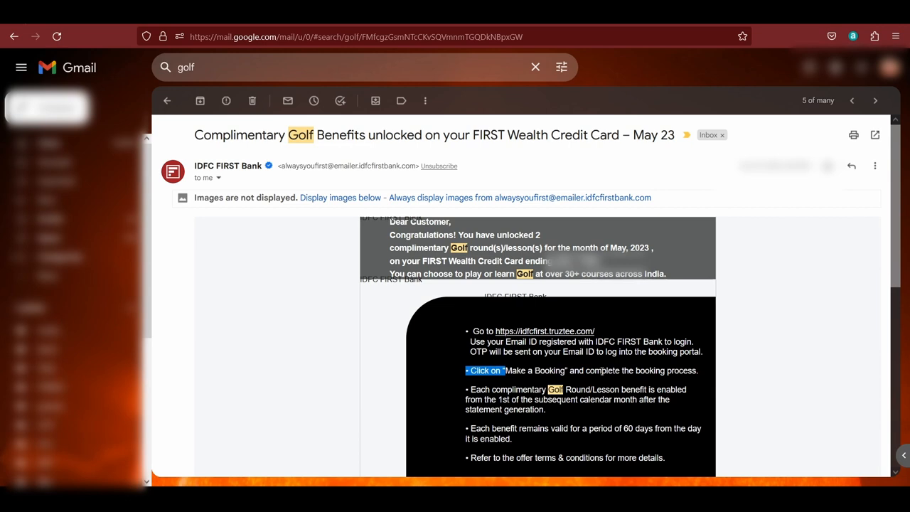
click(543, 330)
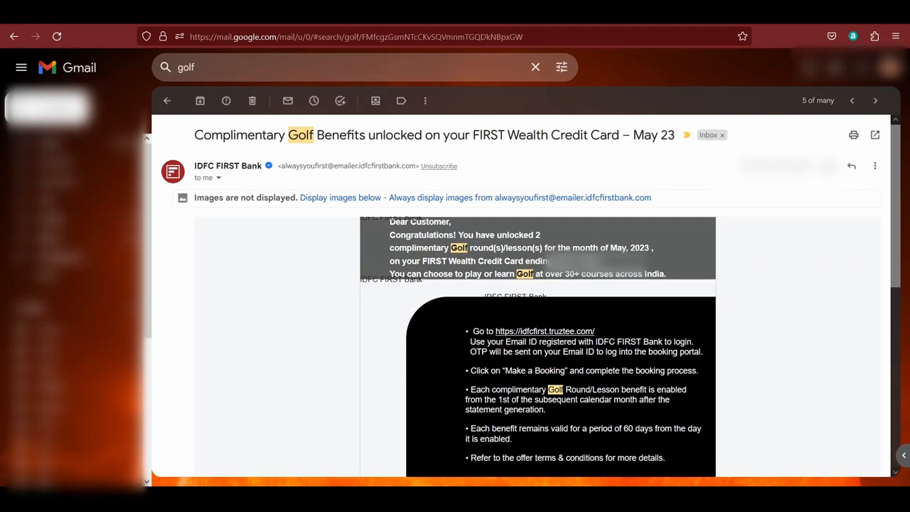
click(543, 330)
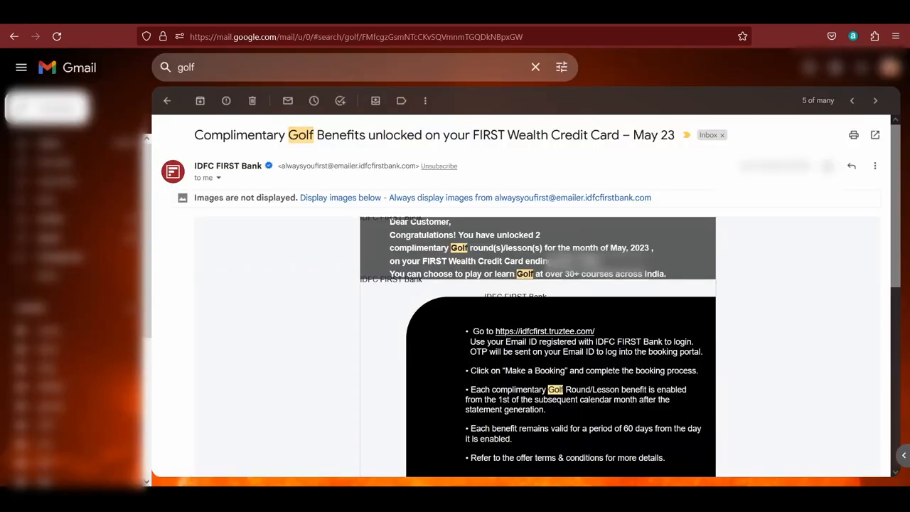
click(543, 330)
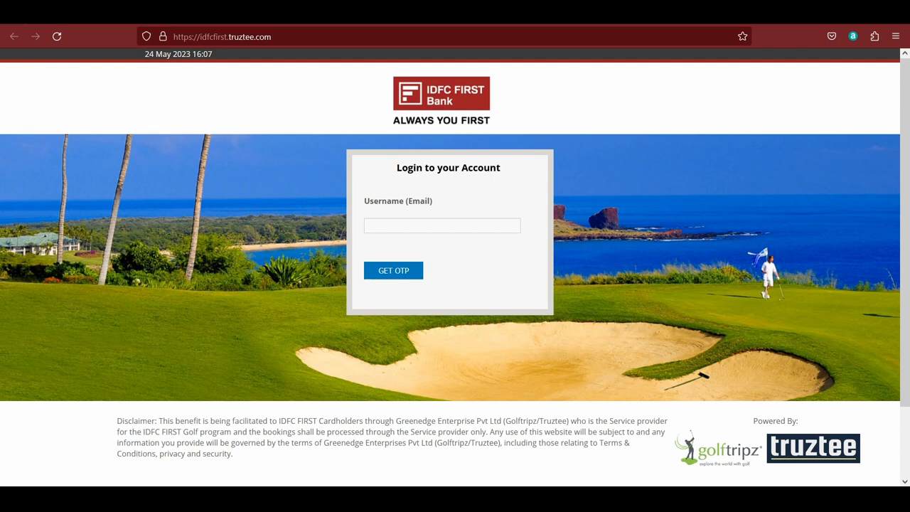
- Focus the Username (Email) field on the Truztee login page before returning to Gmail
click(440, 224)
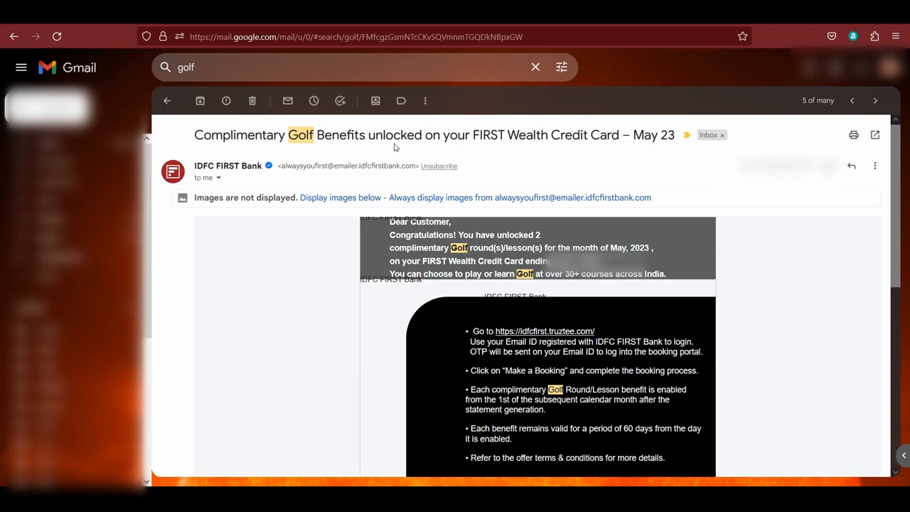
- Select part of the golf email subject and return to the Truztee login with the registered email filled in
drag(367, 134, 551, 134)
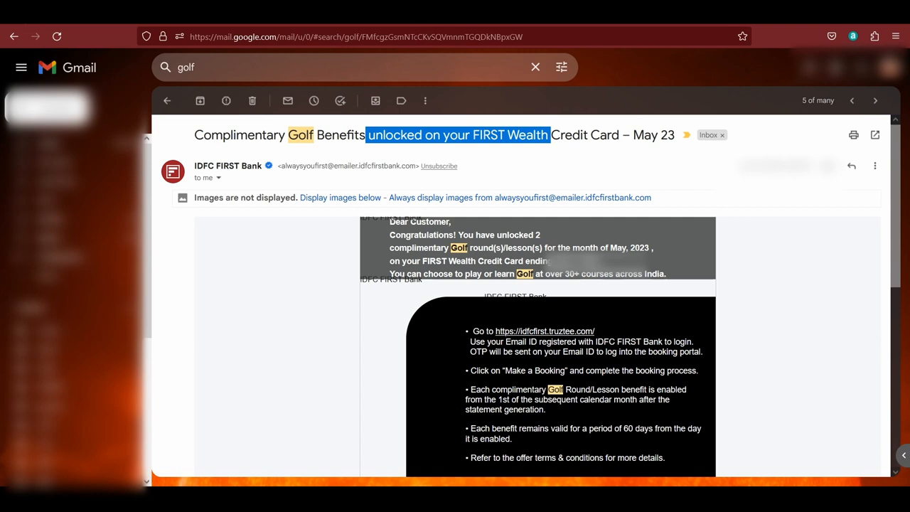
click(543, 330)
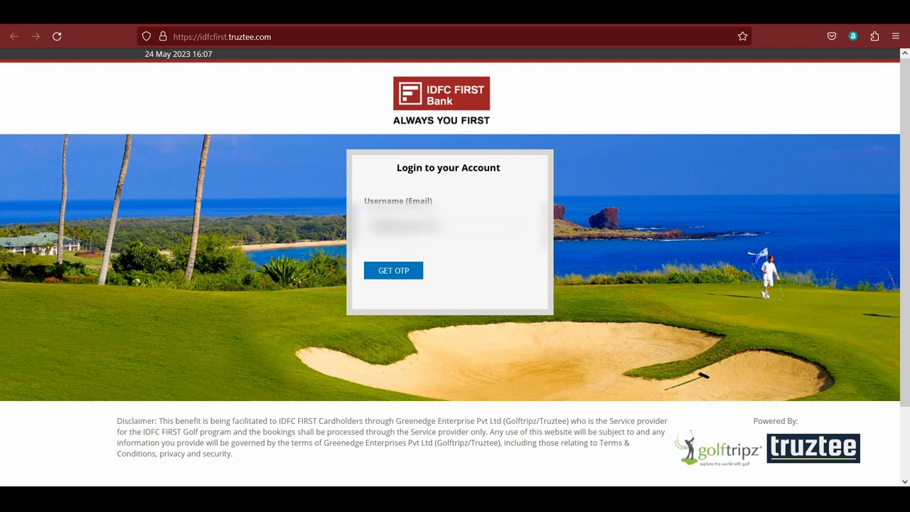
- Request an OTP for the registered email and sign in to the Truztee member home page
click(392, 270)
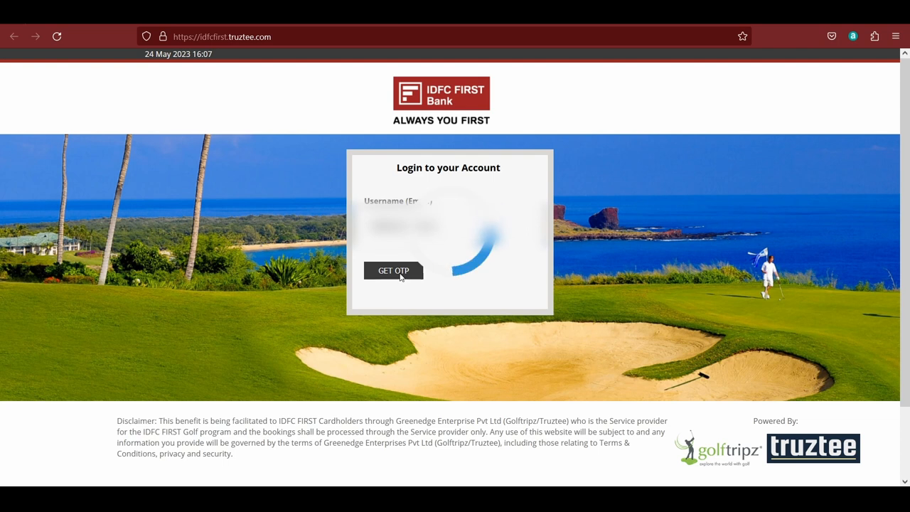
click(392, 270)
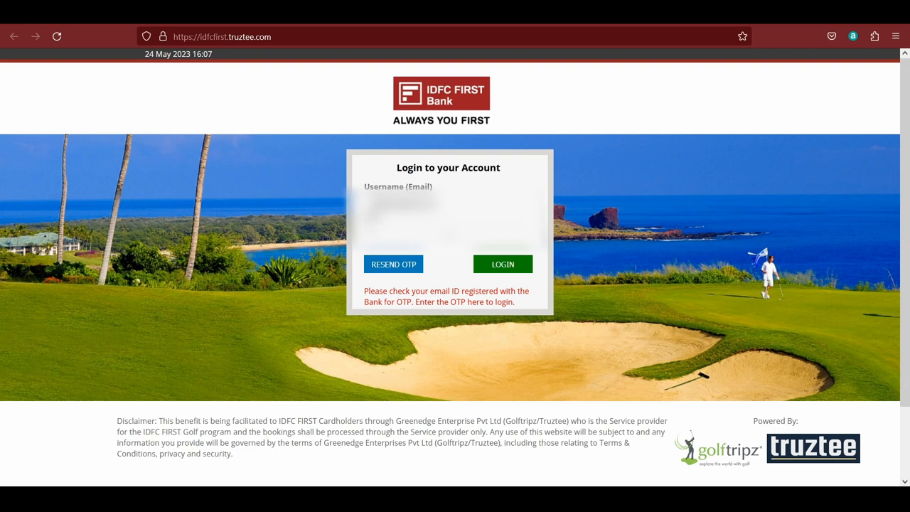
click(502, 263)
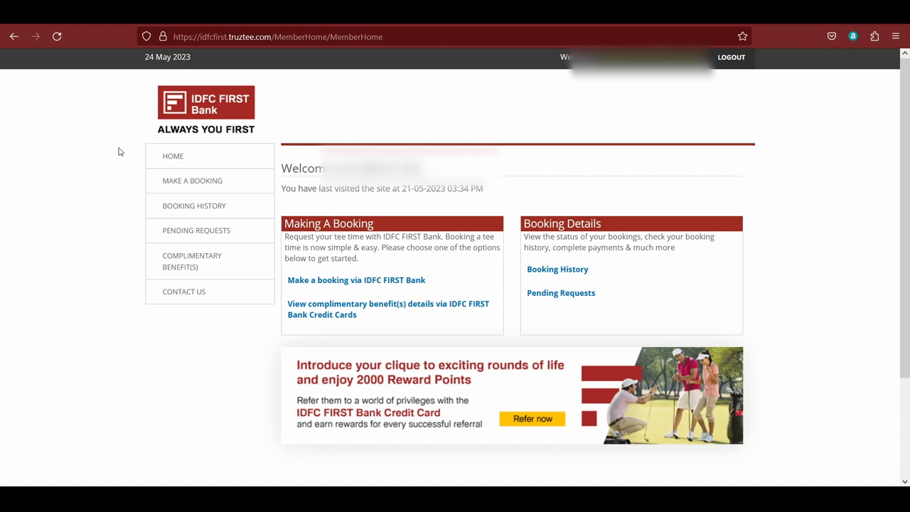
mouse_move(780, 243)
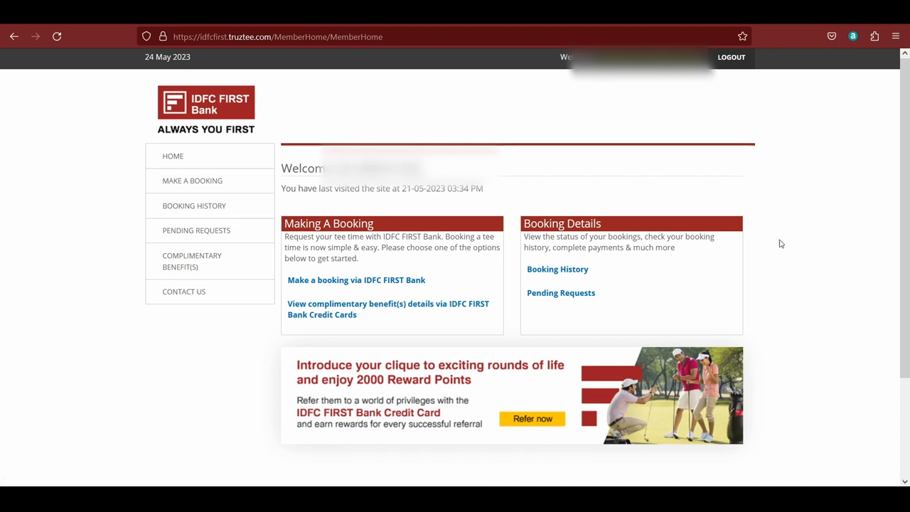
mouse_move(284, 207)
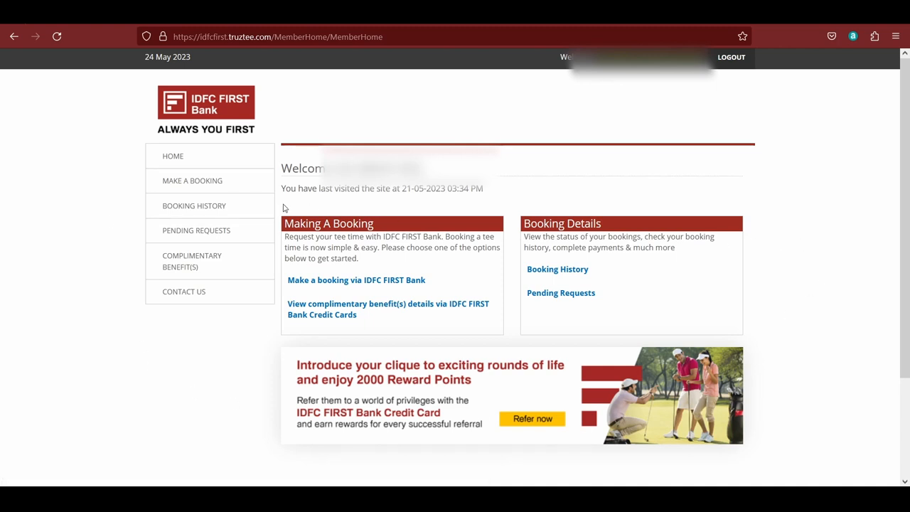
mouse_move(330, 335)
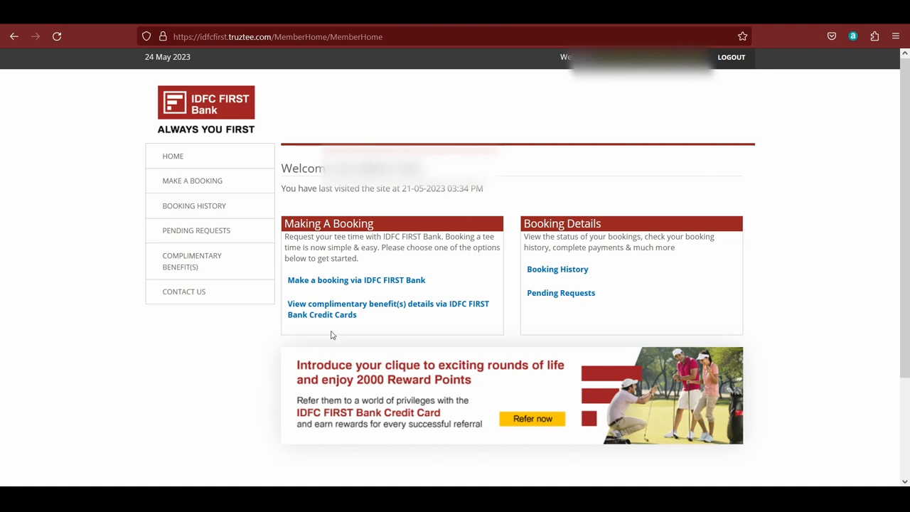
mouse_move(378, 317)
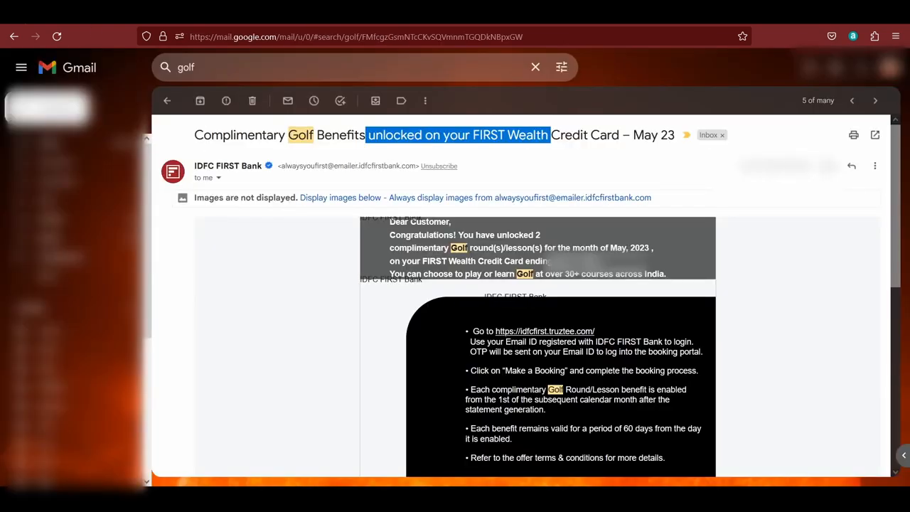
- Switch from Gmail back to the Truztee portal's Complimentary Benefit(s) details page
click(544, 330)
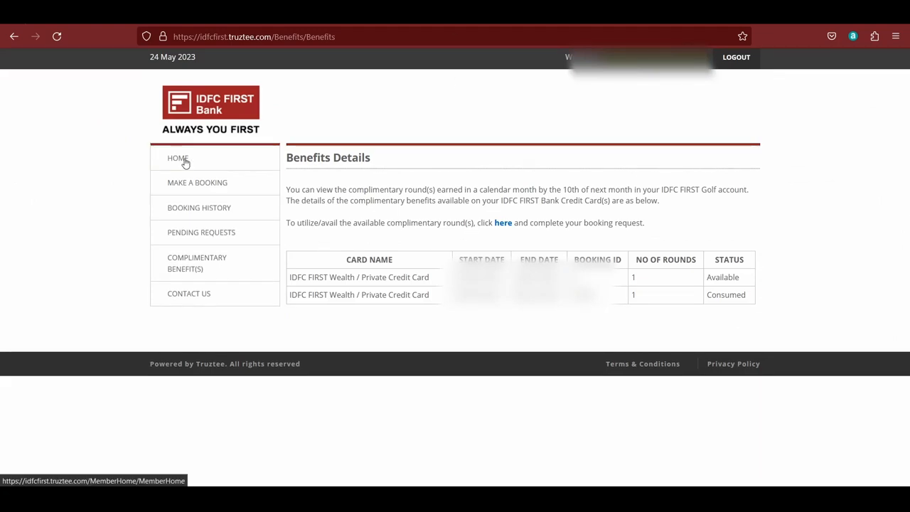
- Return to the member HOME page and start 'Make a booking via IDFC FIRST Bank'
click(178, 158)
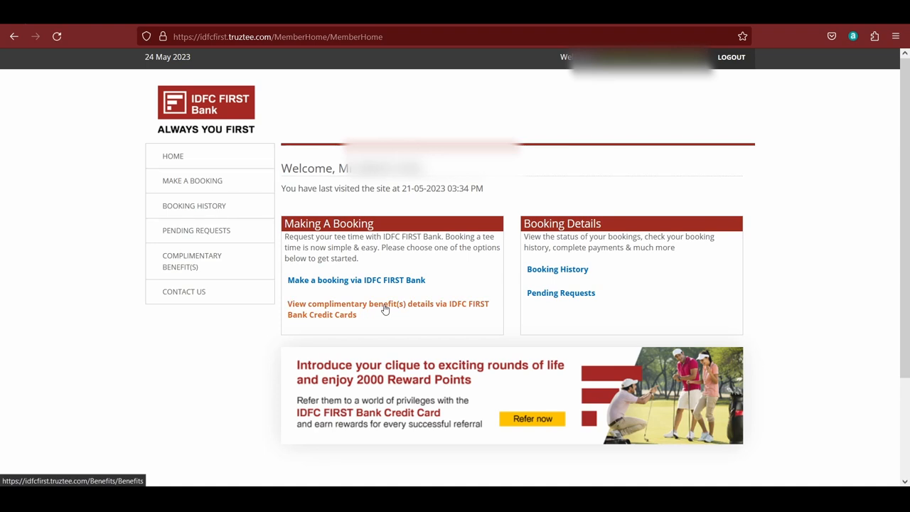
mouse_move(326, 278)
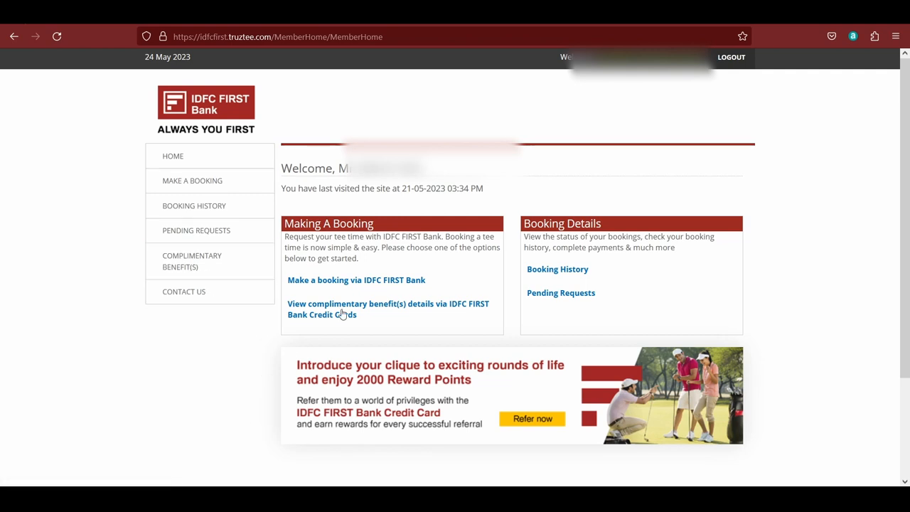
click(356, 279)
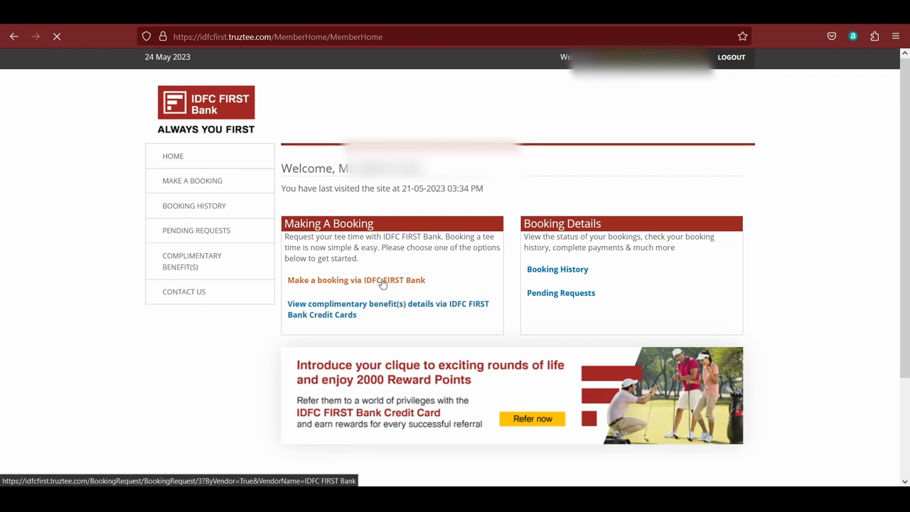
- Load the Booking Request form, check the Available Benefits description, and return to the empty form
click(355, 279)
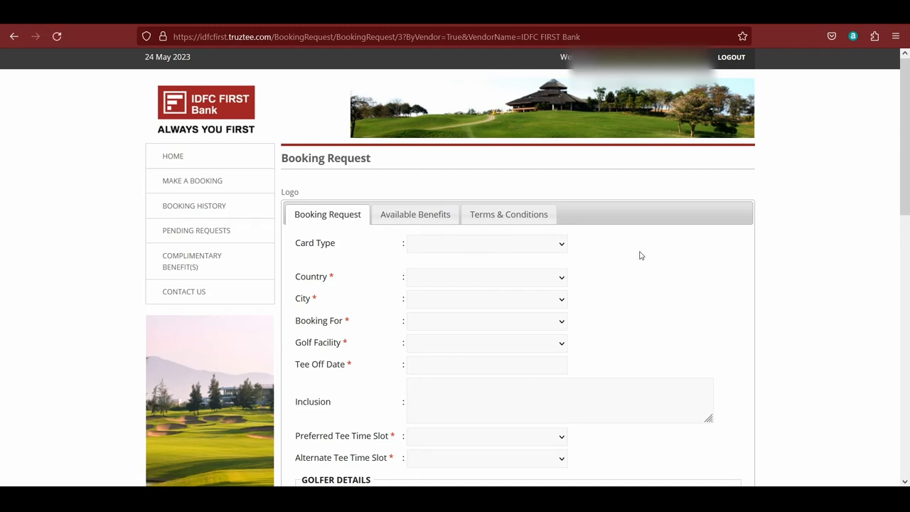
mouse_move(722, 260)
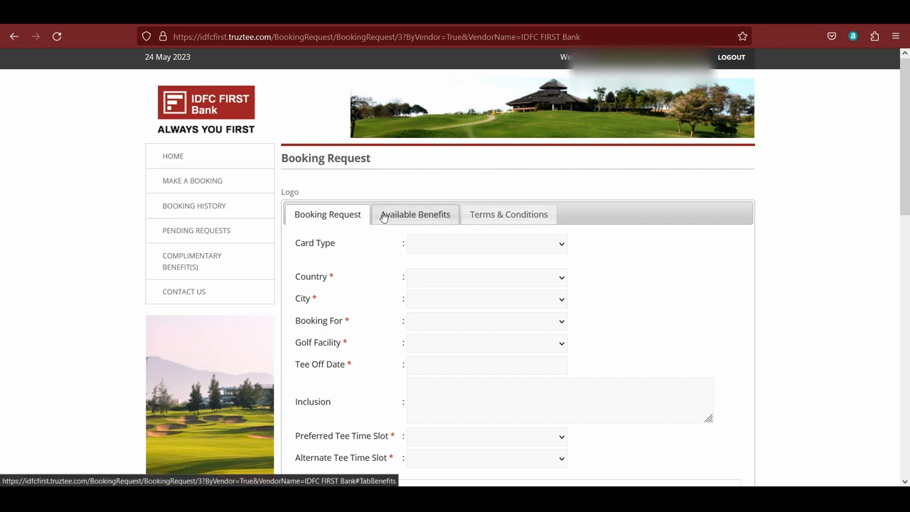
click(415, 213)
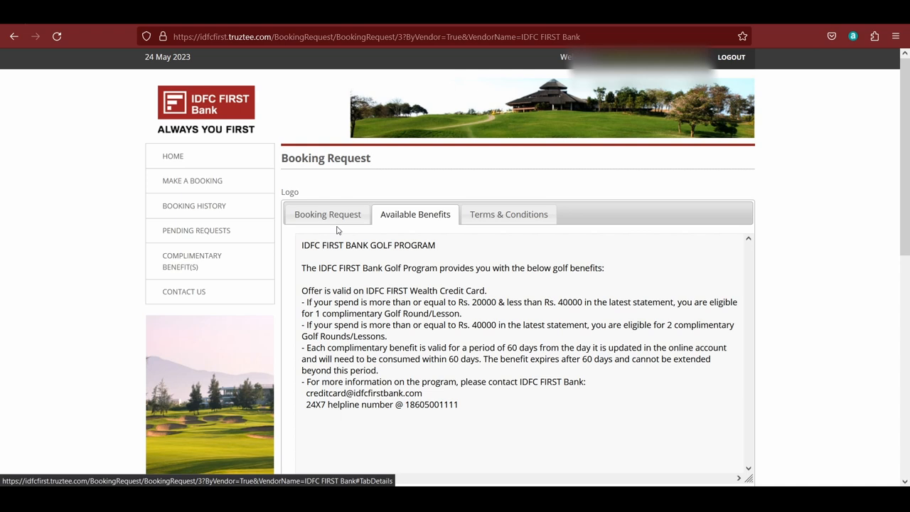
click(327, 213)
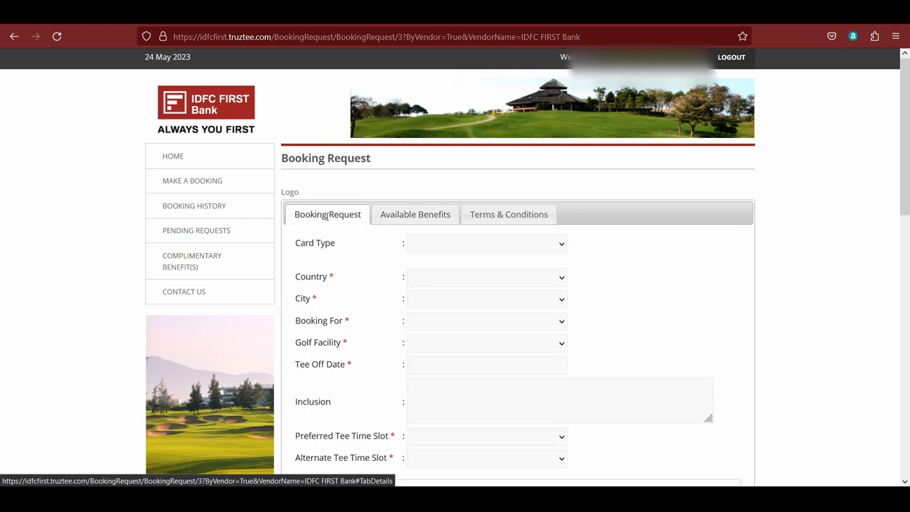
mouse_move(449, 299)
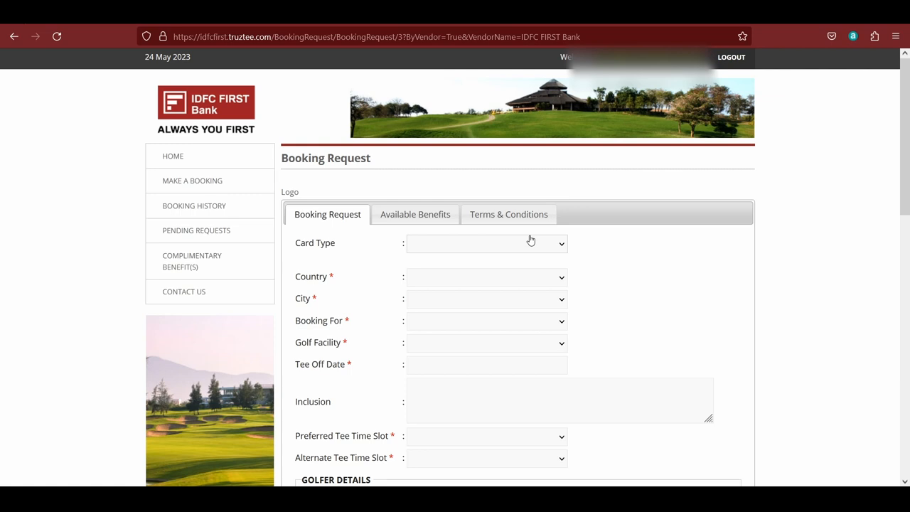
mouse_move(426, 285)
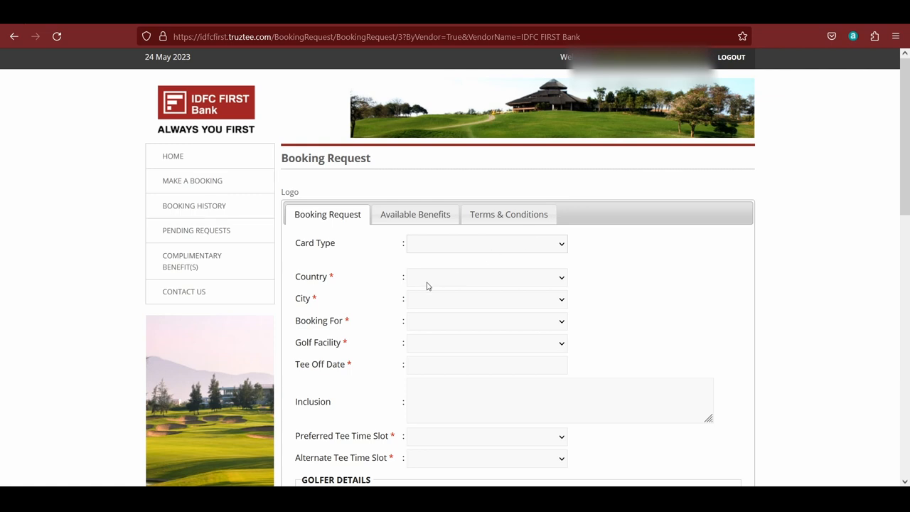
mouse_move(492, 287)
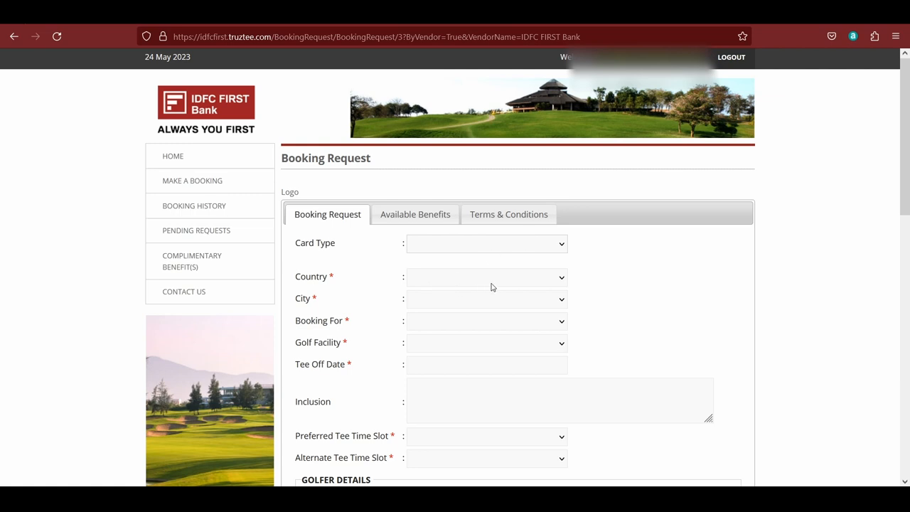
mouse_move(498, 287)
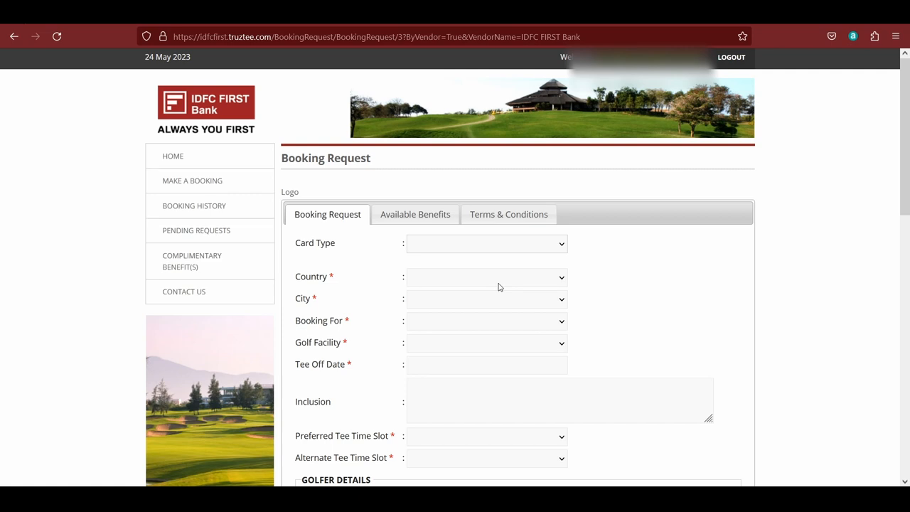
- Choose the Wealth / Private credit card, country India and city Goa for the booking
click(487, 243)
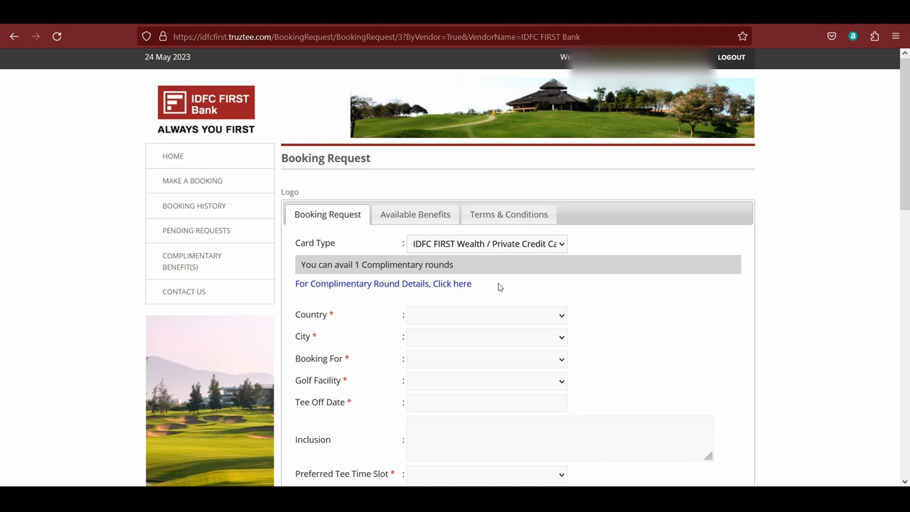
double_click(307, 264)
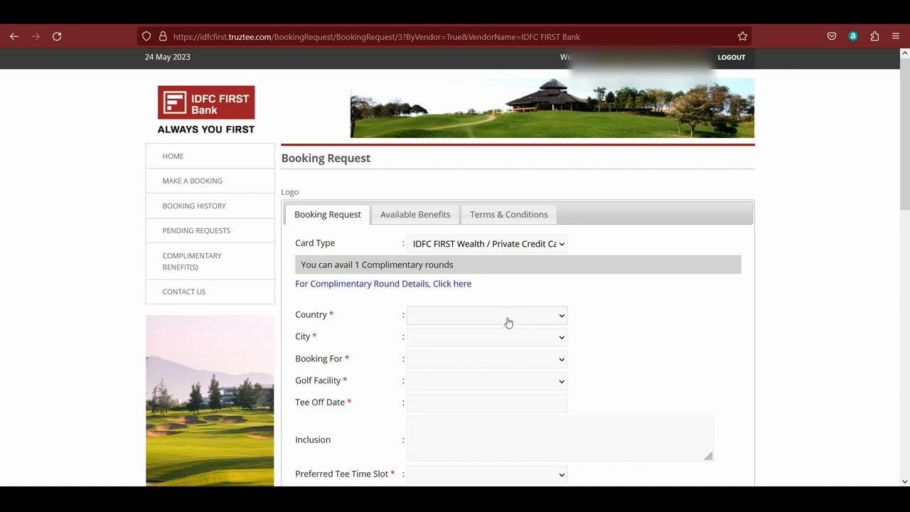
mouse_move(426, 352)
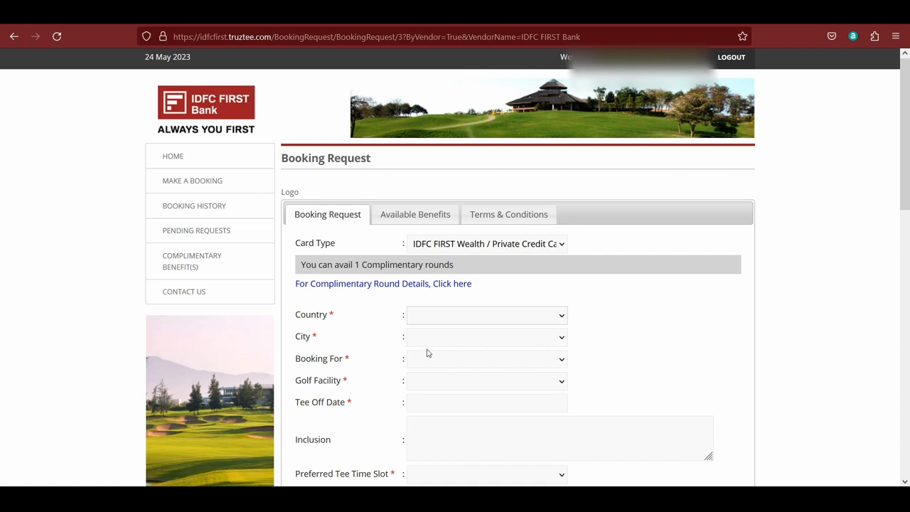
click(486, 316)
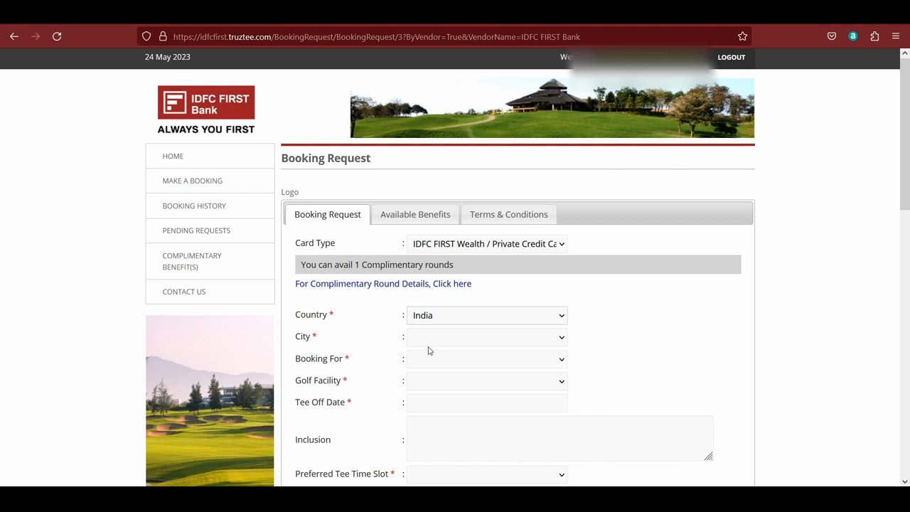
mouse_move(441, 97)
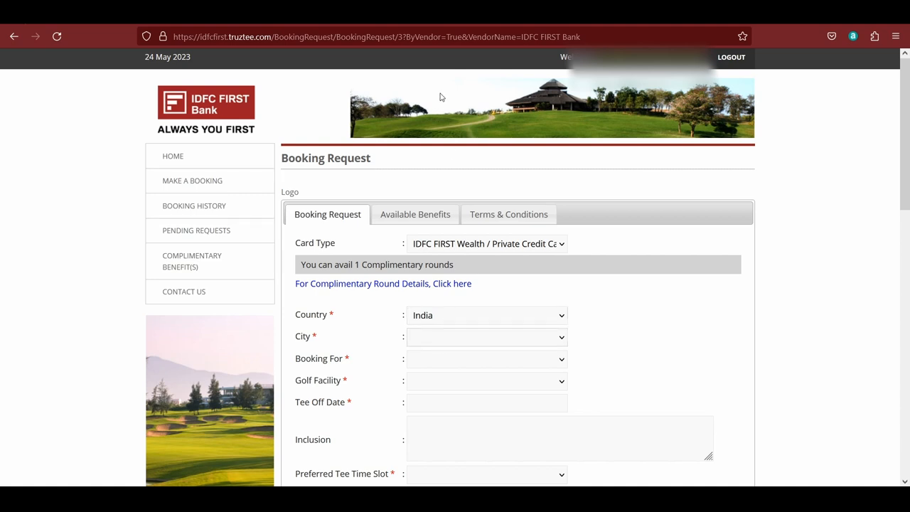
mouse_move(439, 279)
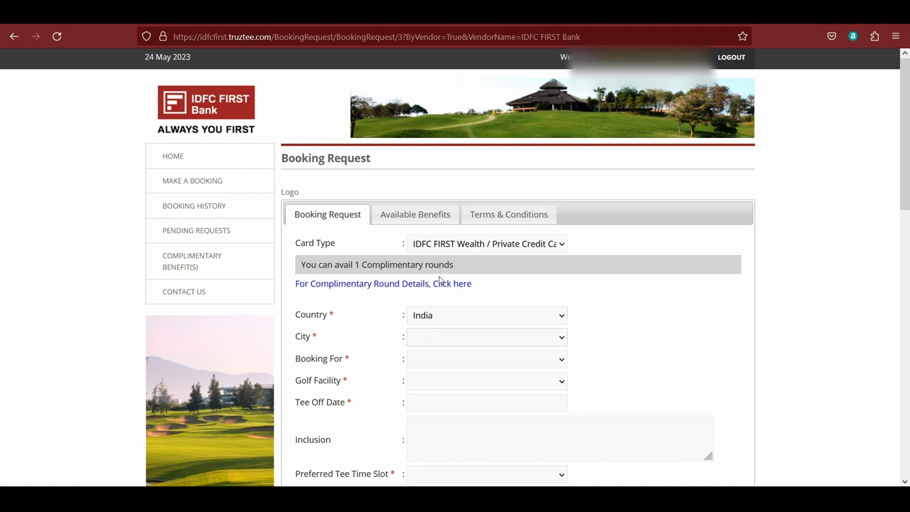
mouse_move(424, 207)
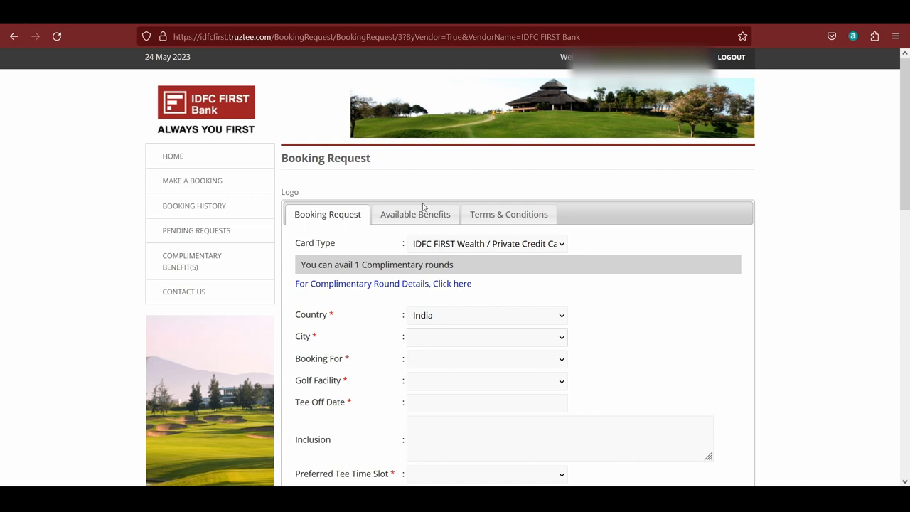
click(486, 337)
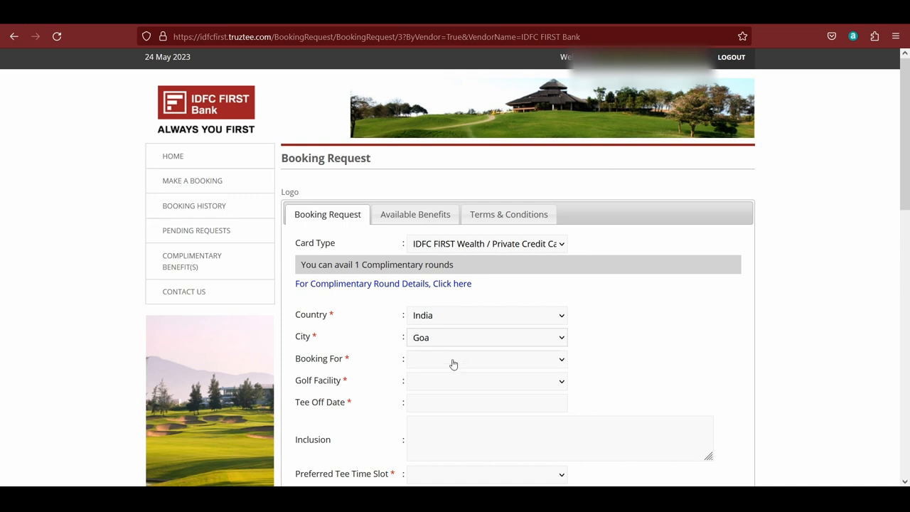
mouse_move(448, 401)
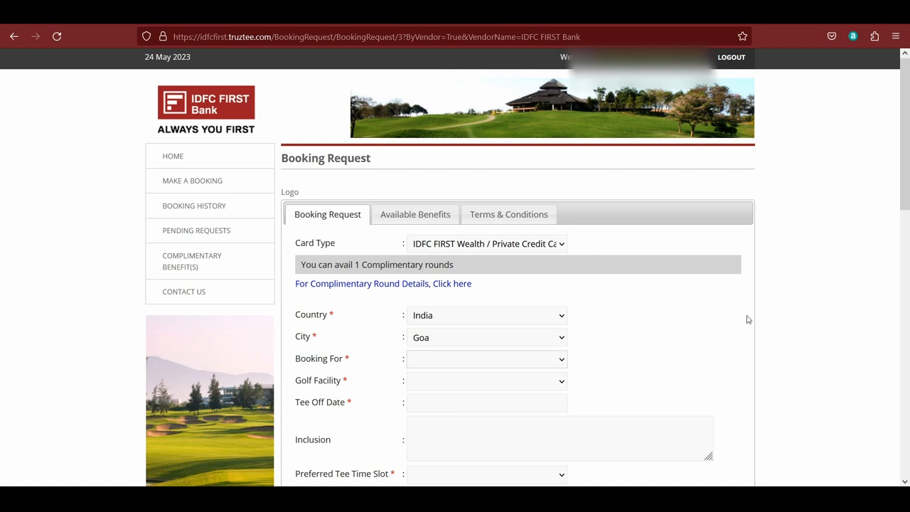
- Set Booking For to GolfRound and read the Handicap tip about entering No Handicap
scroll(down, 3)
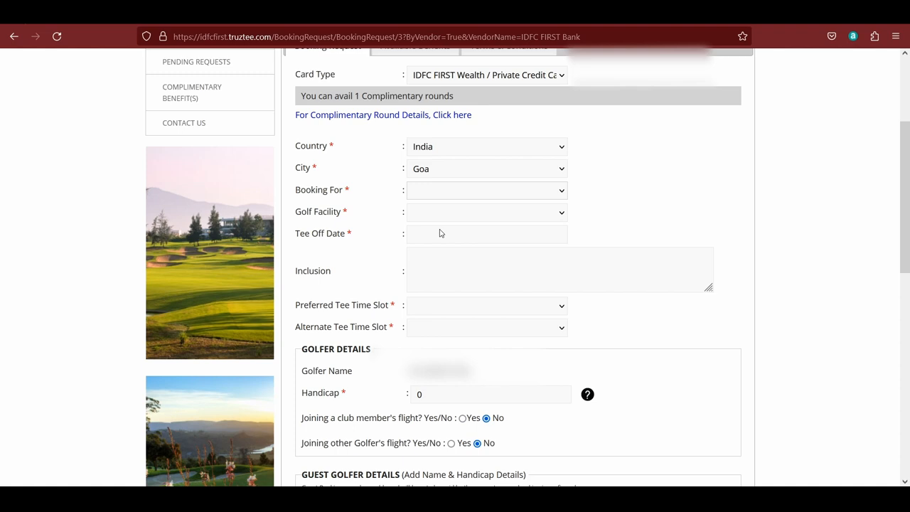
click(487, 191)
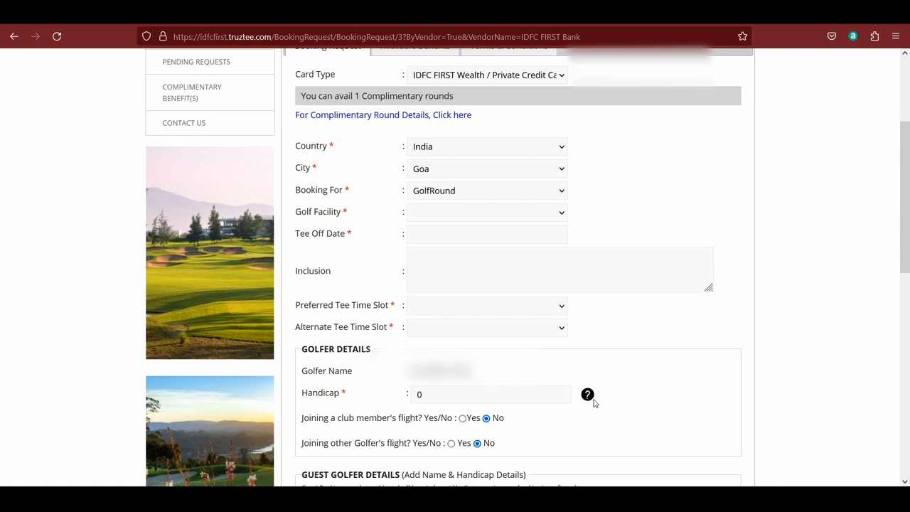
mouse_move(587, 394)
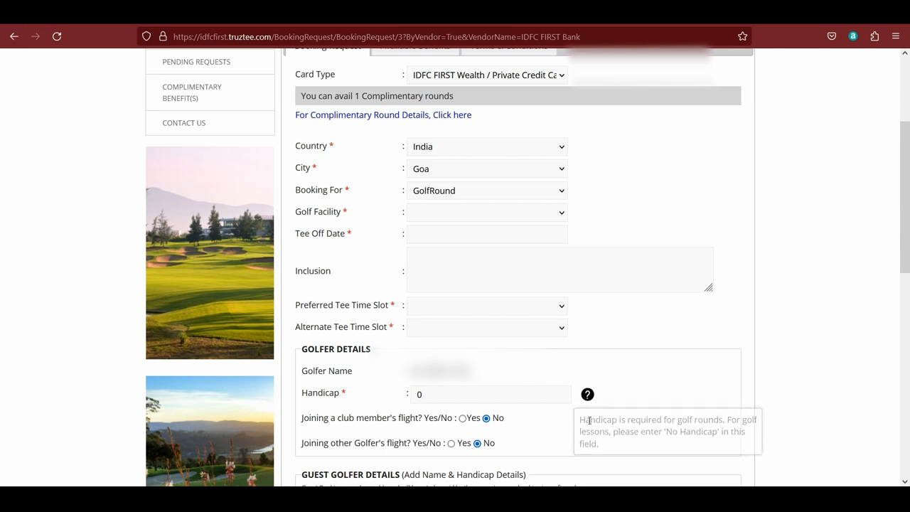
mouse_move(587, 394)
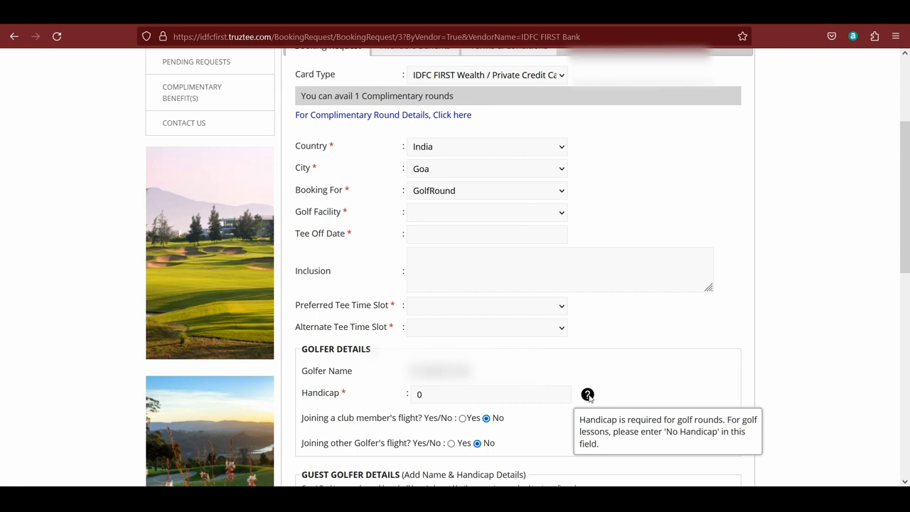
mouse_move(517, 197)
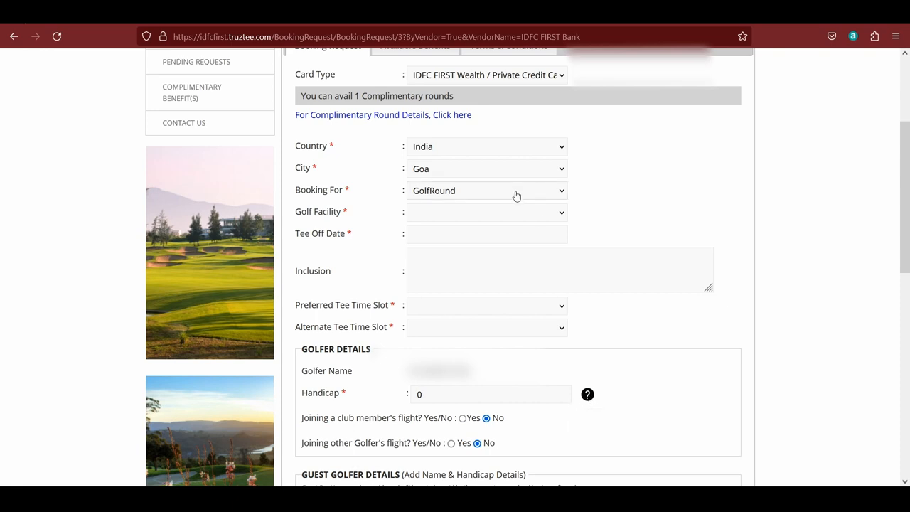
mouse_move(449, 245)
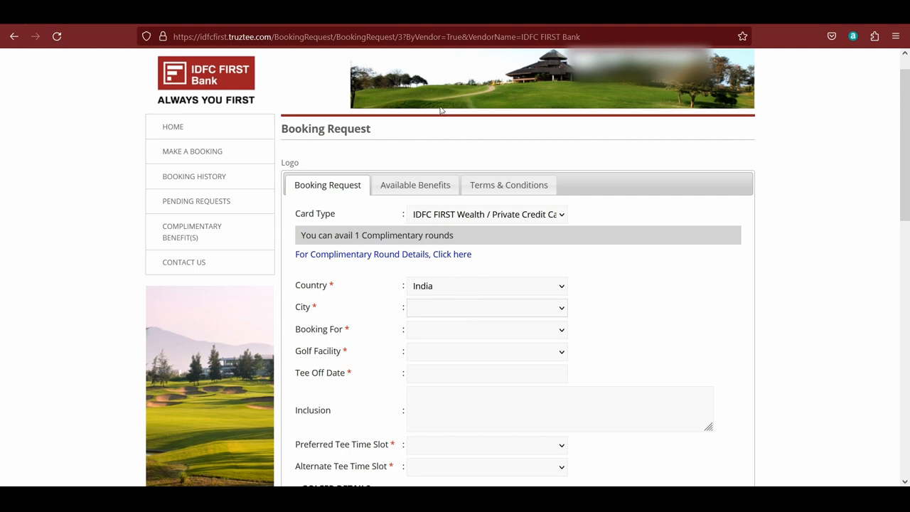
- Set a GolfLesson booking, trying Ahmedabad and Jaipur before settling on Mumbai with Golden Swan Golf Academy
click(486, 307)
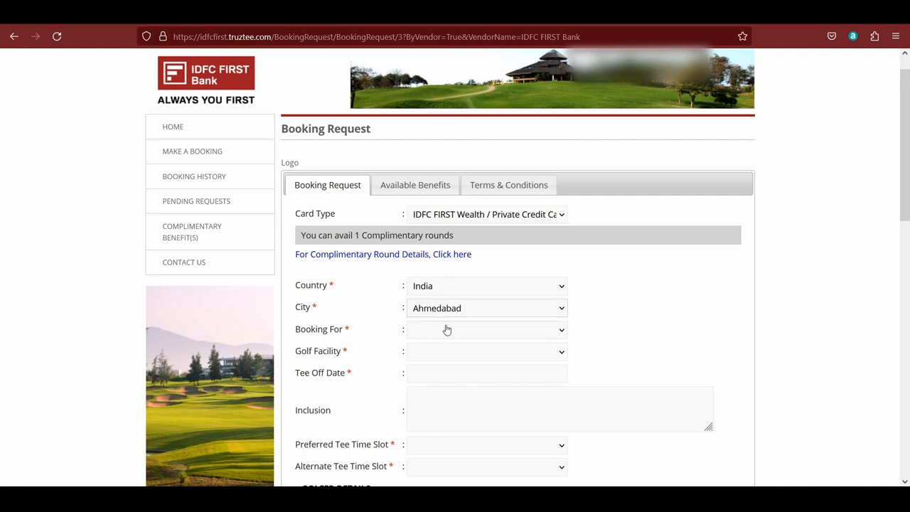
mouse_move(447, 388)
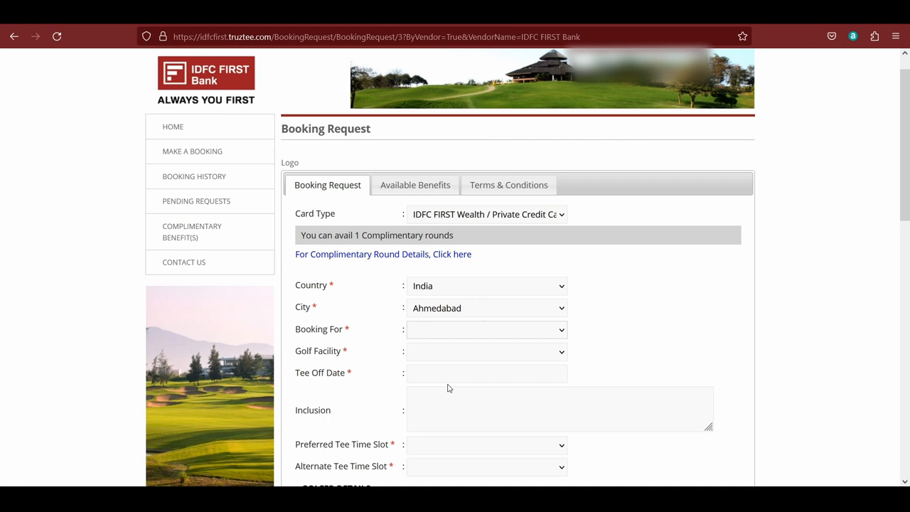
click(486, 352)
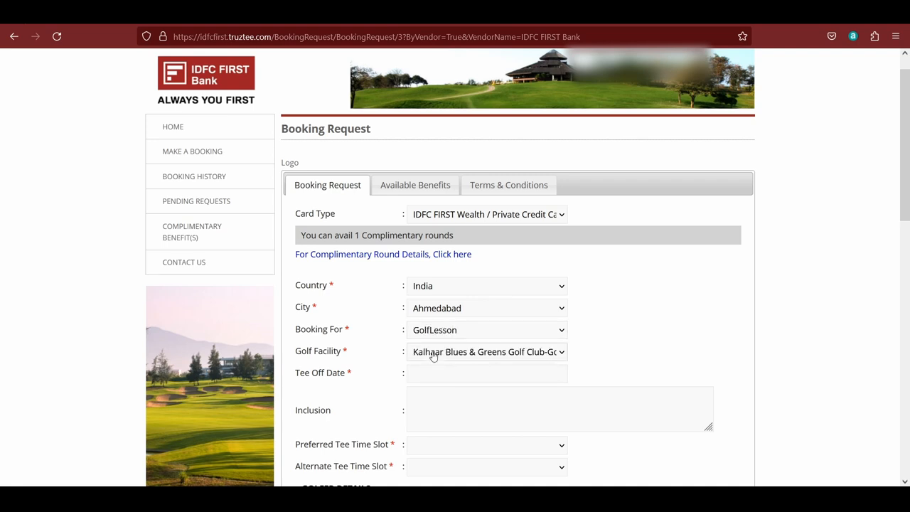
mouse_move(420, 381)
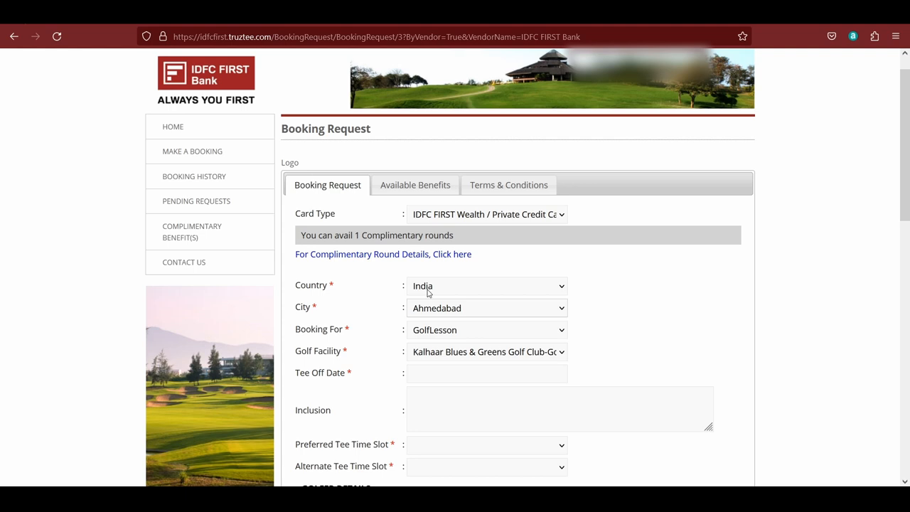
click(486, 307)
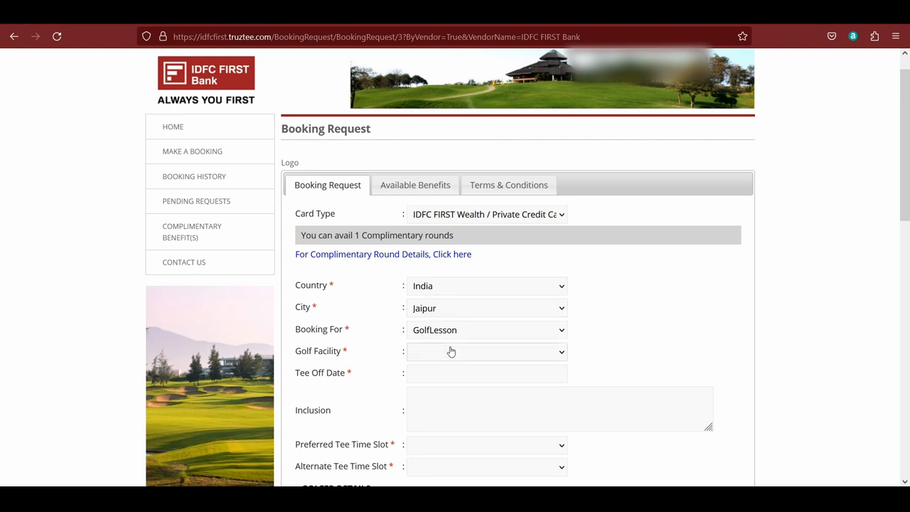
mouse_move(503, 367)
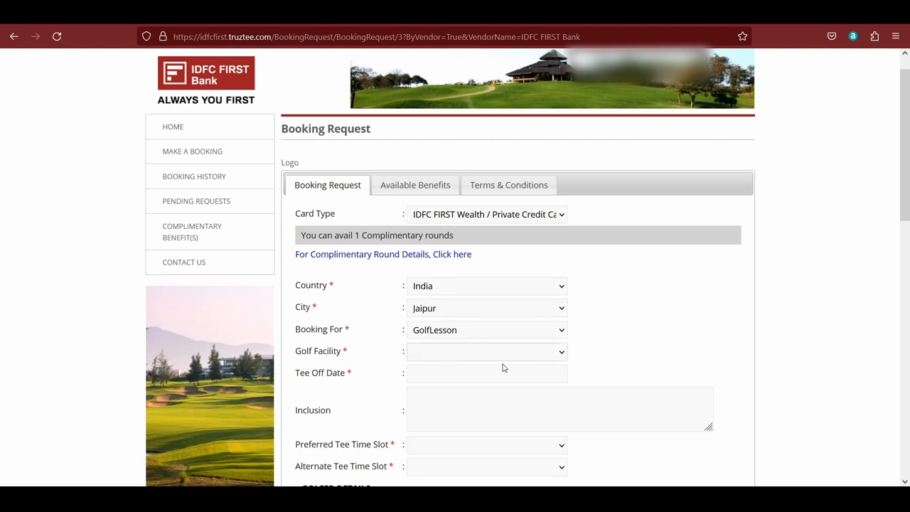
mouse_move(489, 316)
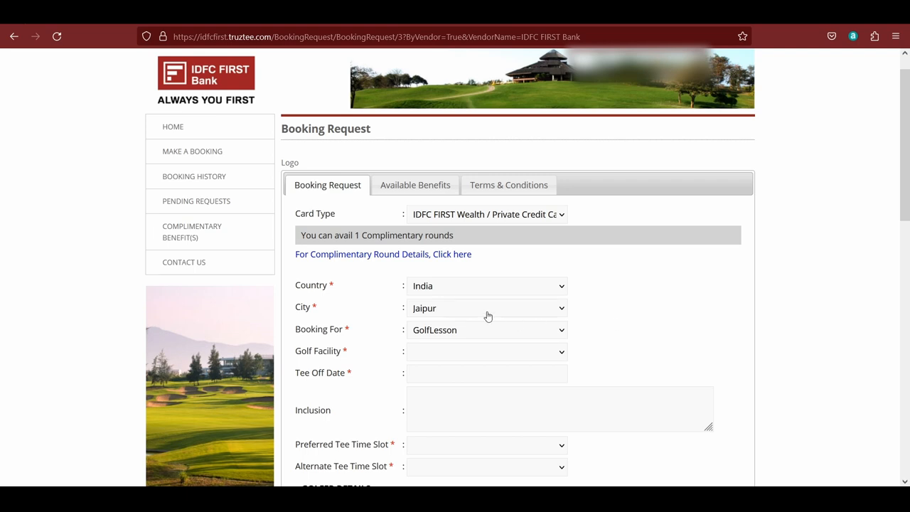
mouse_move(442, 234)
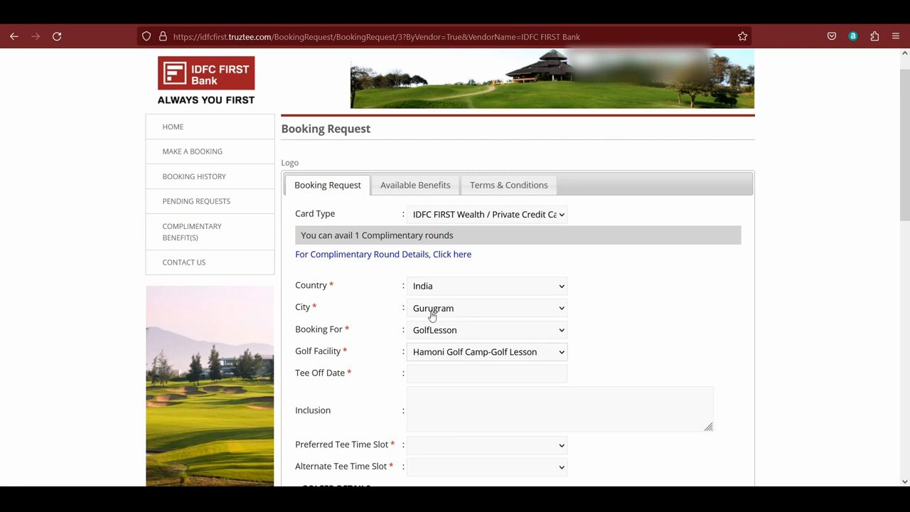
mouse_move(411, 167)
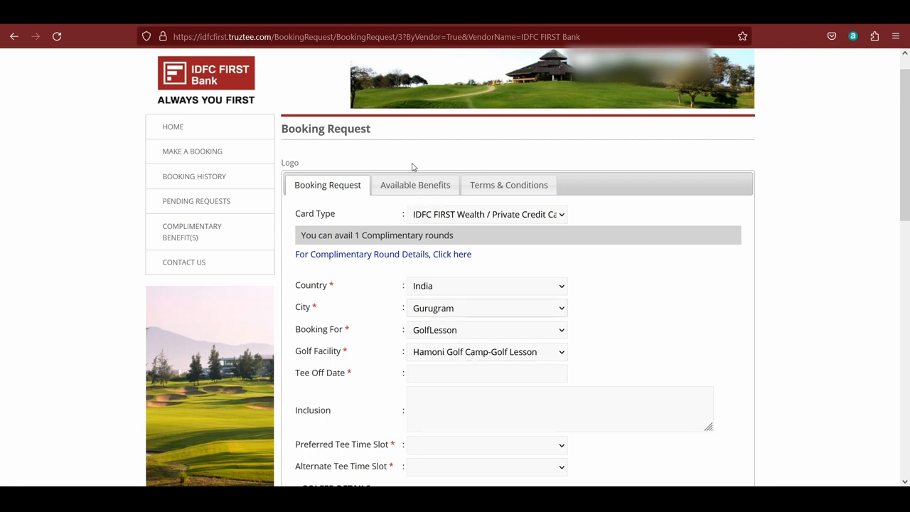
click(486, 307)
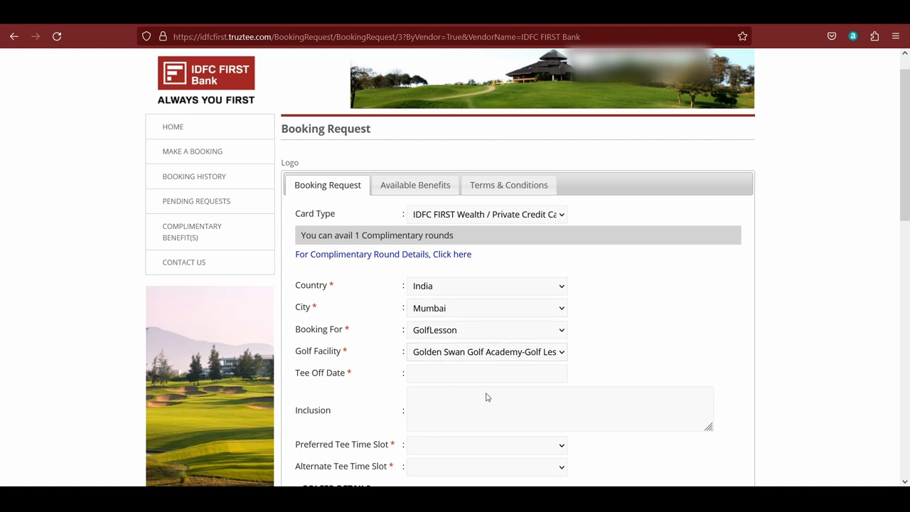
mouse_move(677, 316)
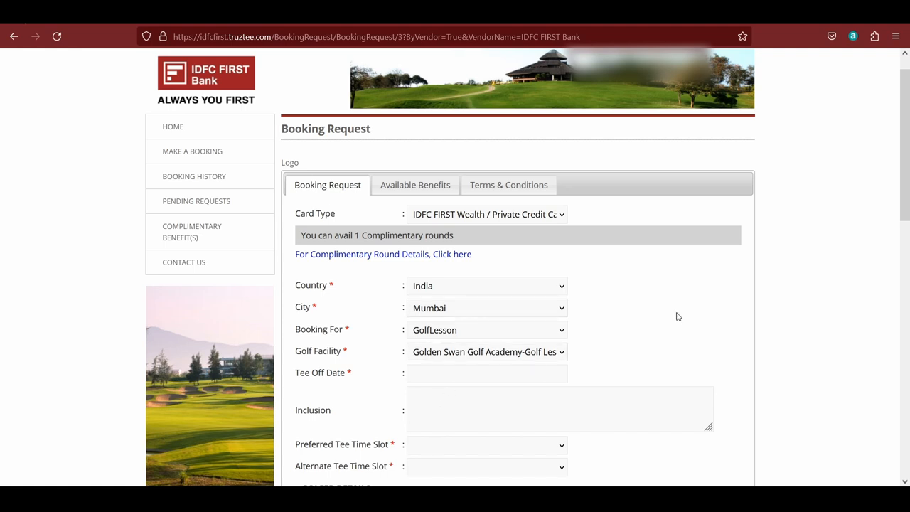
scroll(down, 3)
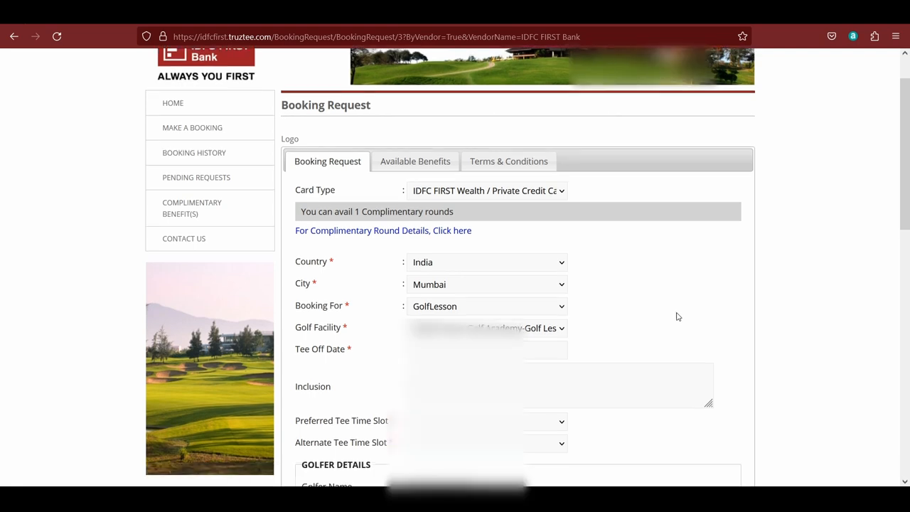
- Pick 27 May 2023 as the tee-off date from the calendar
scroll(down, 3)
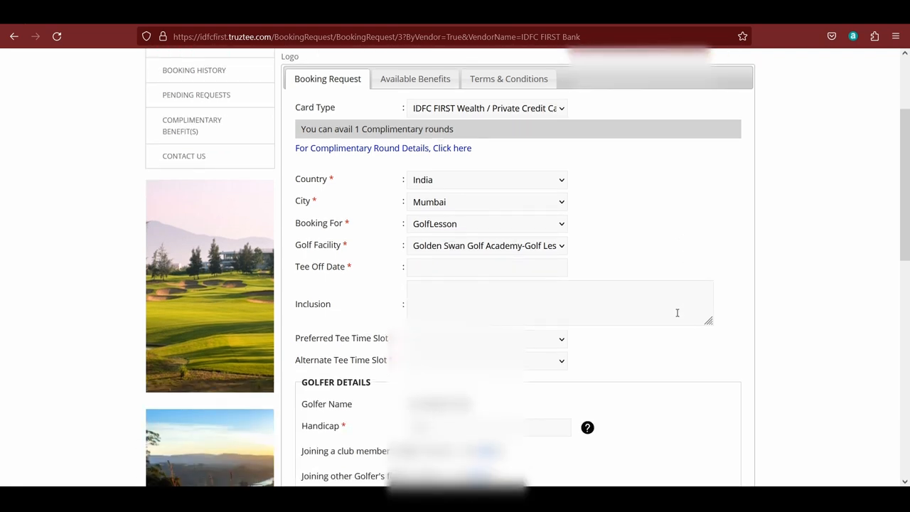
click(486, 267)
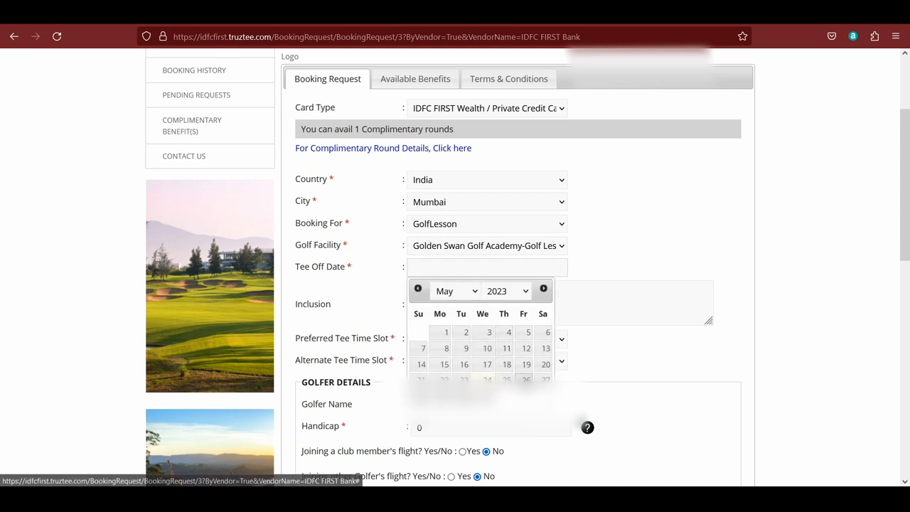
click(546, 378)
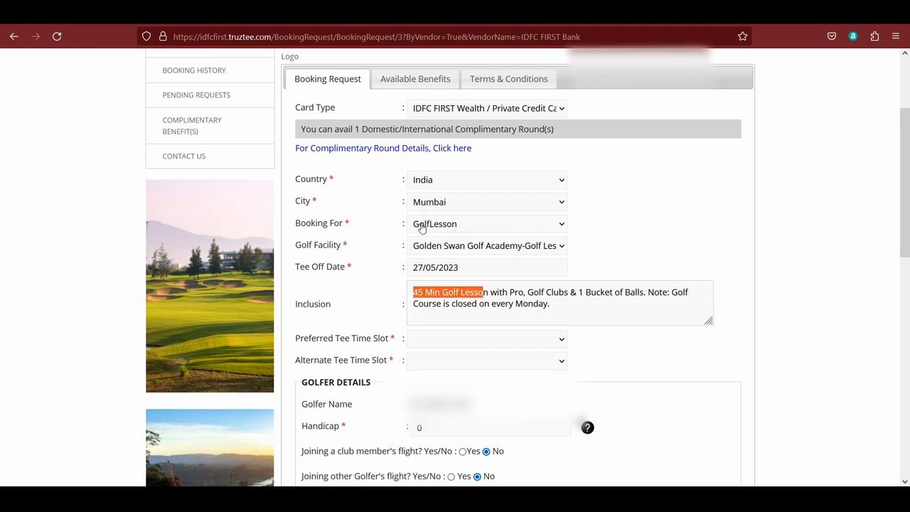
mouse_move(457, 253)
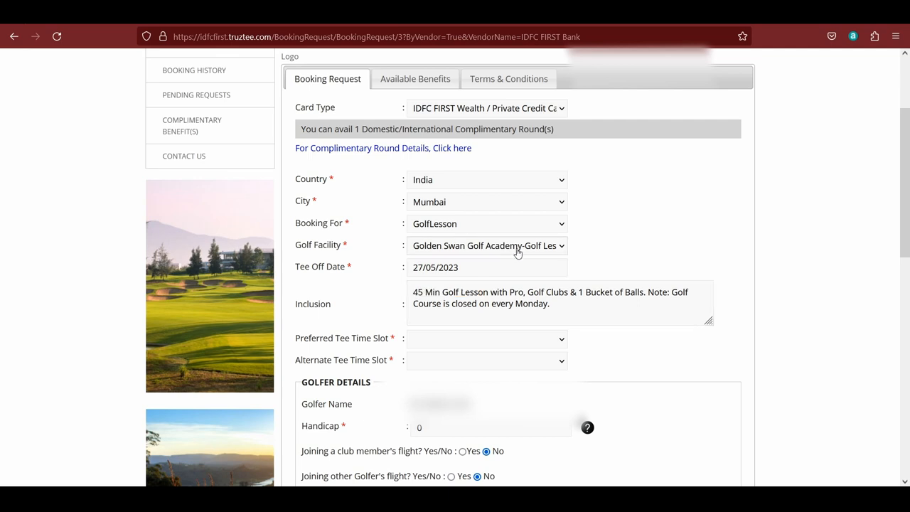
mouse_move(449, 227)
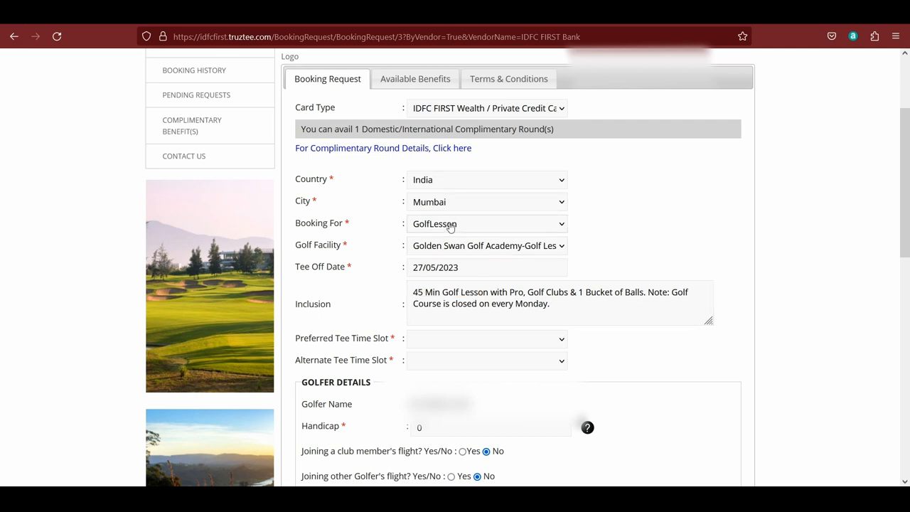
- Try GolfRound with 9 Aces, then return to GolfLesson at The Celebration Sports Club
click(486, 223)
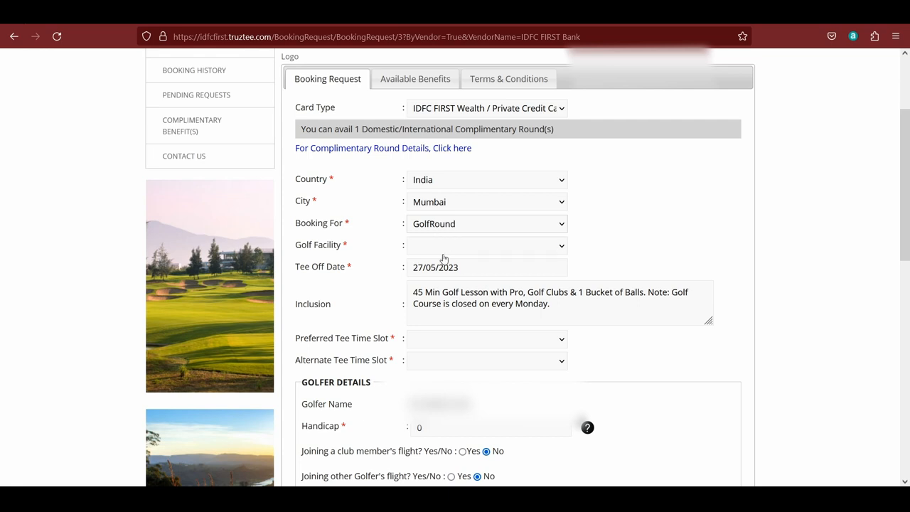
mouse_move(450, 319)
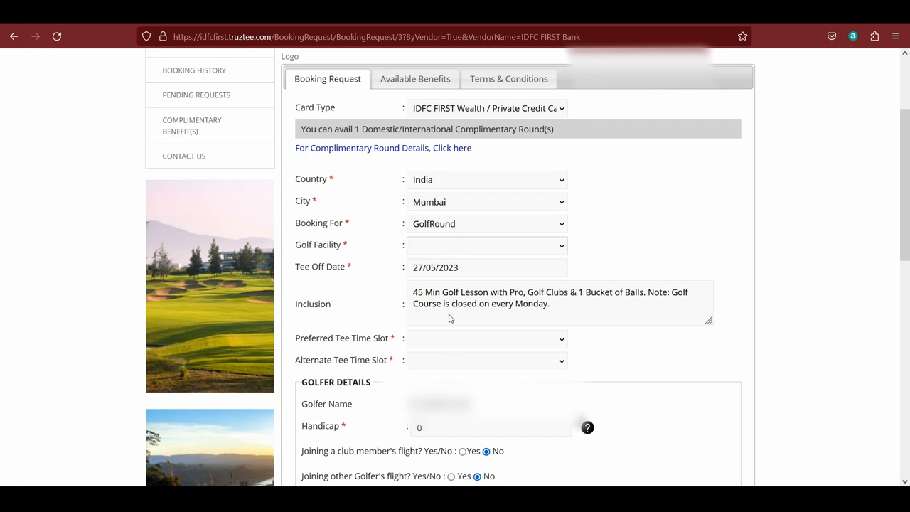
click(486, 245)
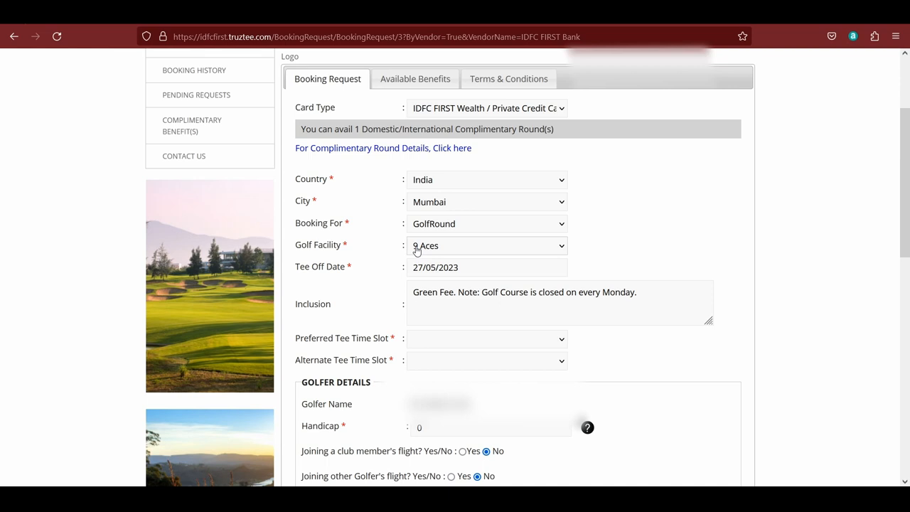
mouse_move(430, 255)
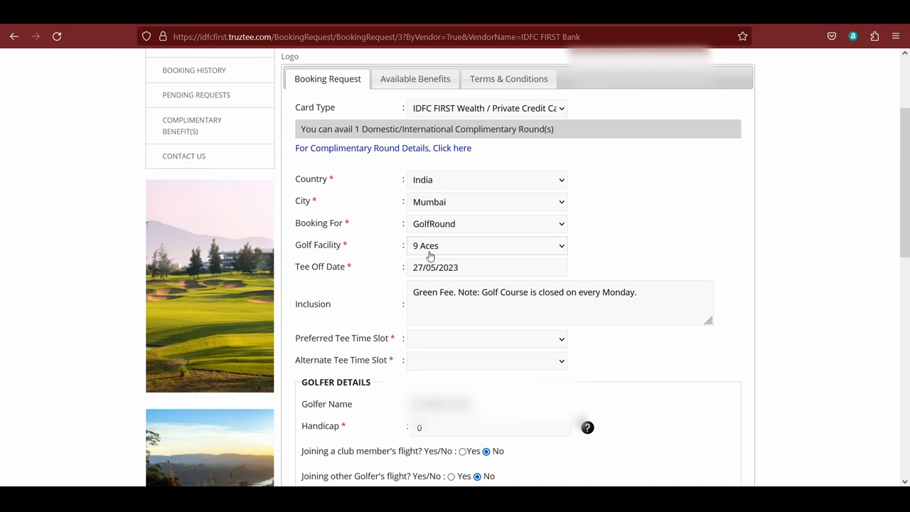
mouse_move(447, 278)
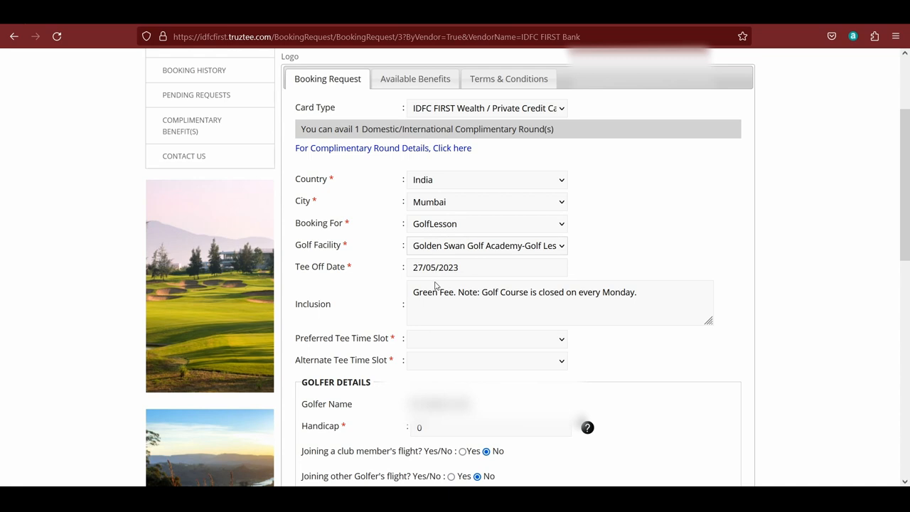
click(486, 244)
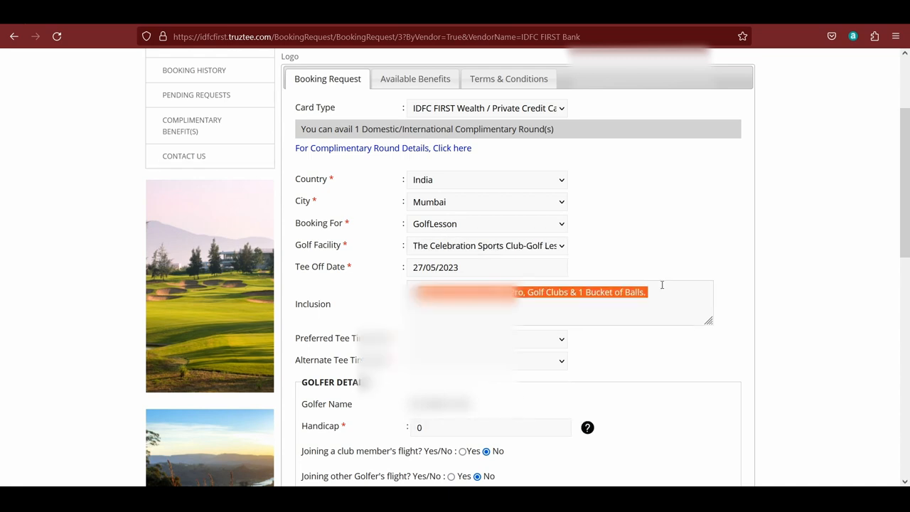
click(668, 358)
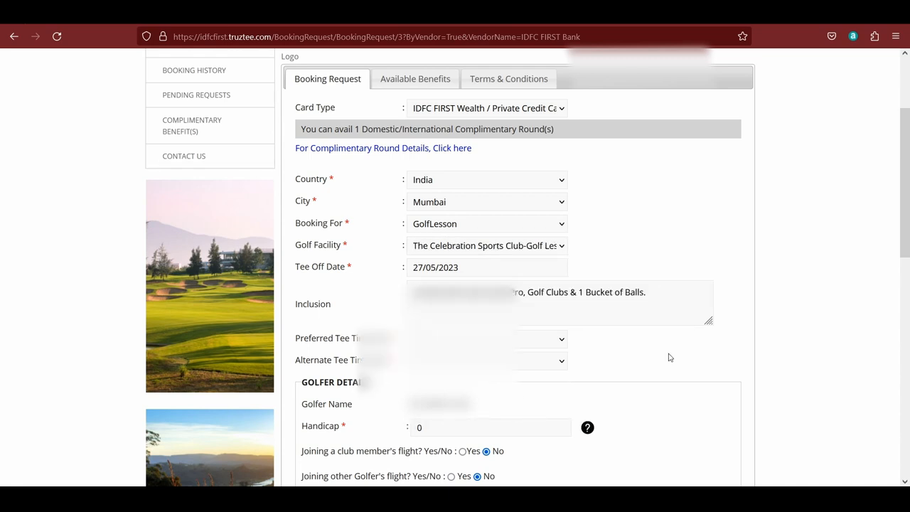
- Set the preferred tee time to 8:00–09:00 hrs and the alternate to 7:00–08:00 hrs
scroll(down, 3)
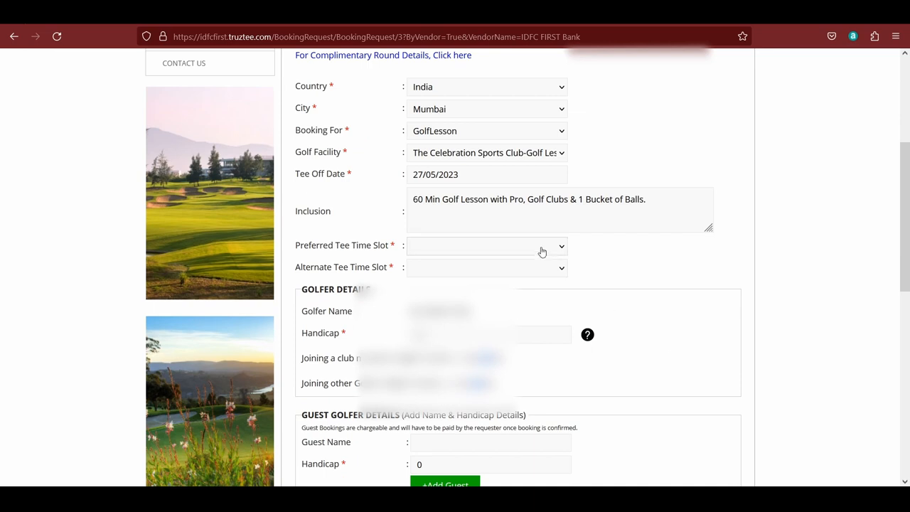
click(486, 245)
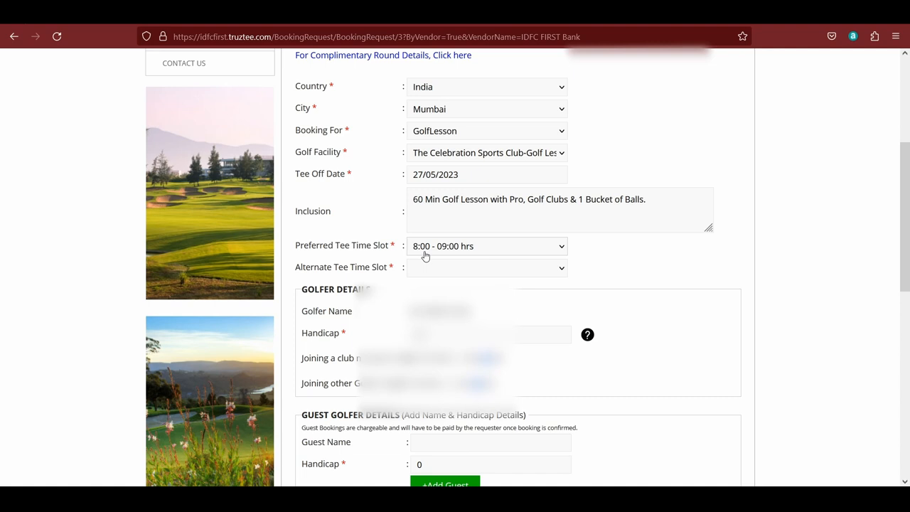
scroll(down, 3)
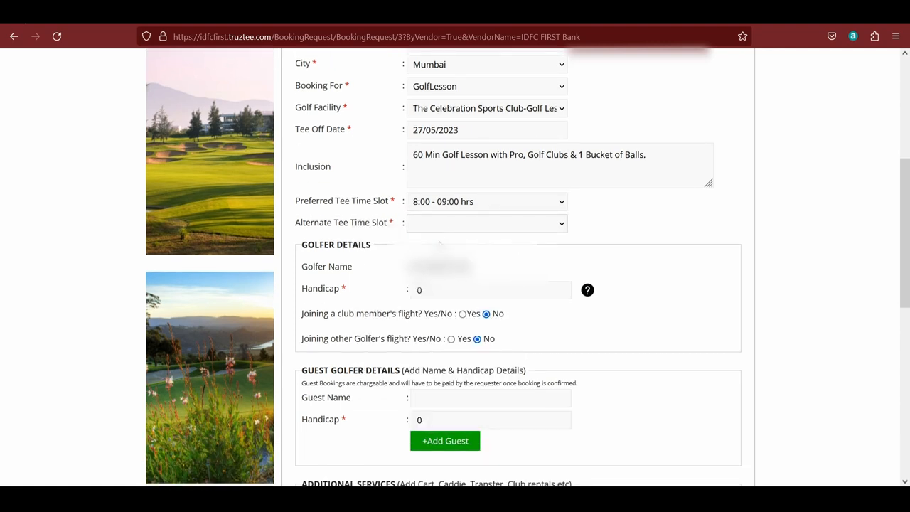
click(486, 223)
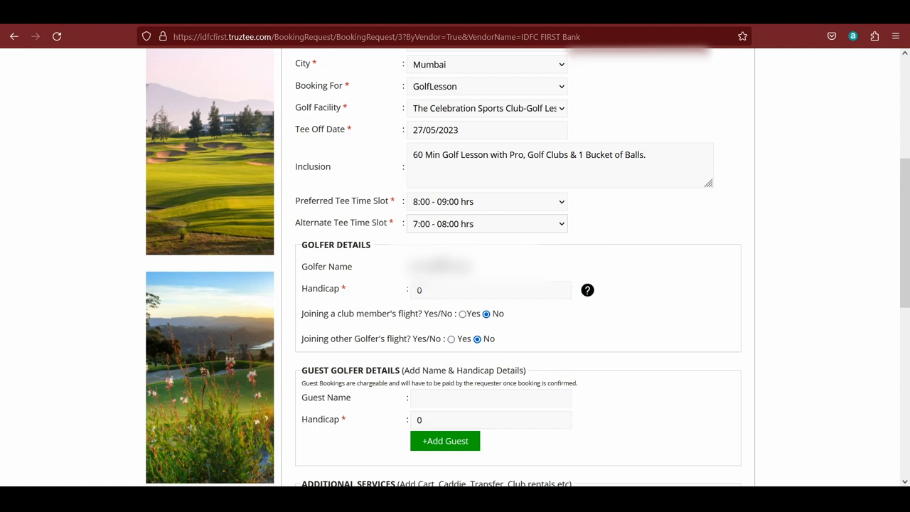
- Replace the golfer's handicap value 0 with 'No Handicap'
double_click(322, 201)
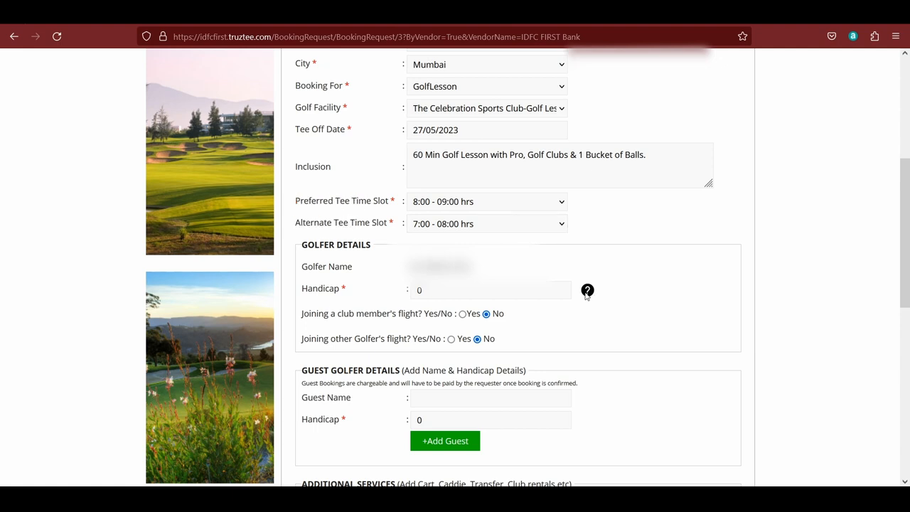
click(491, 290)
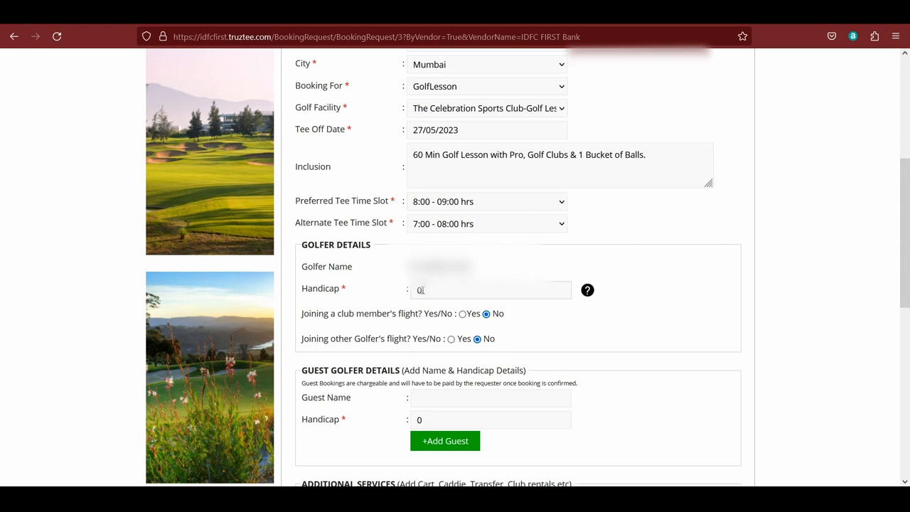
text(No)
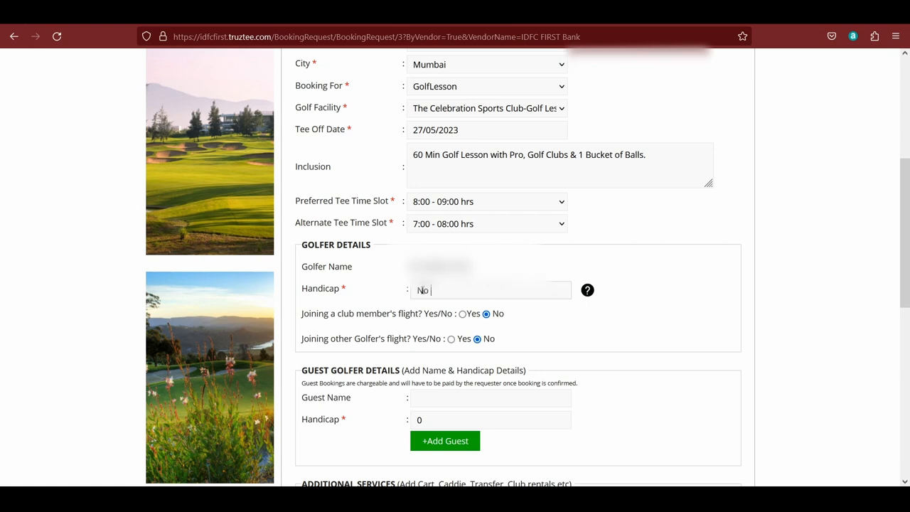
text(Hand)
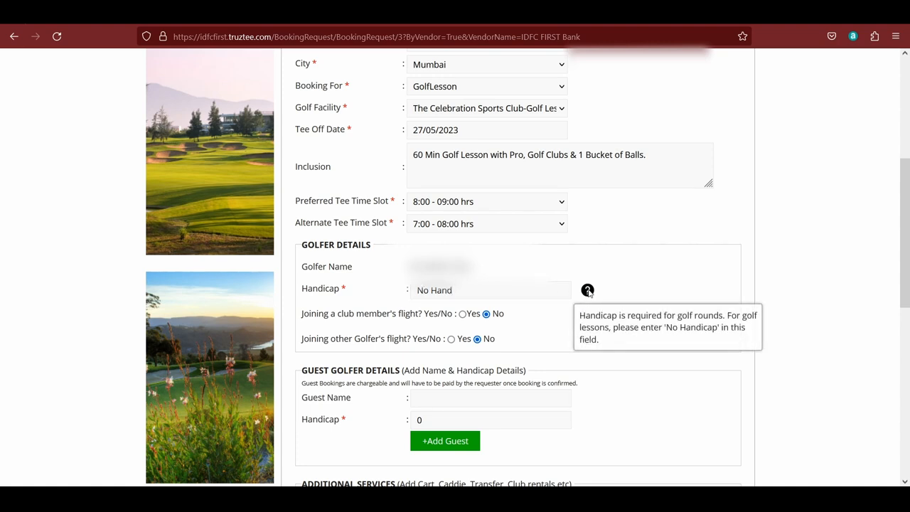
mouse_move(466, 290)
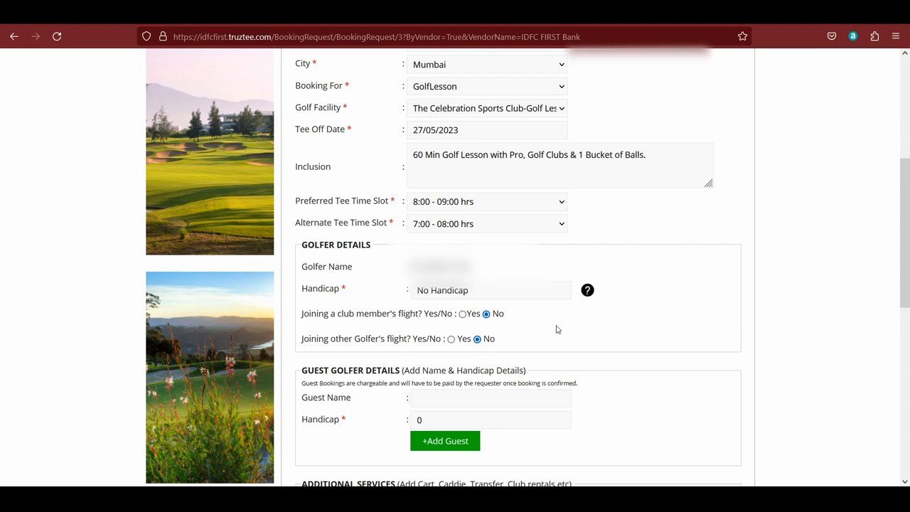
scroll(down, 3)
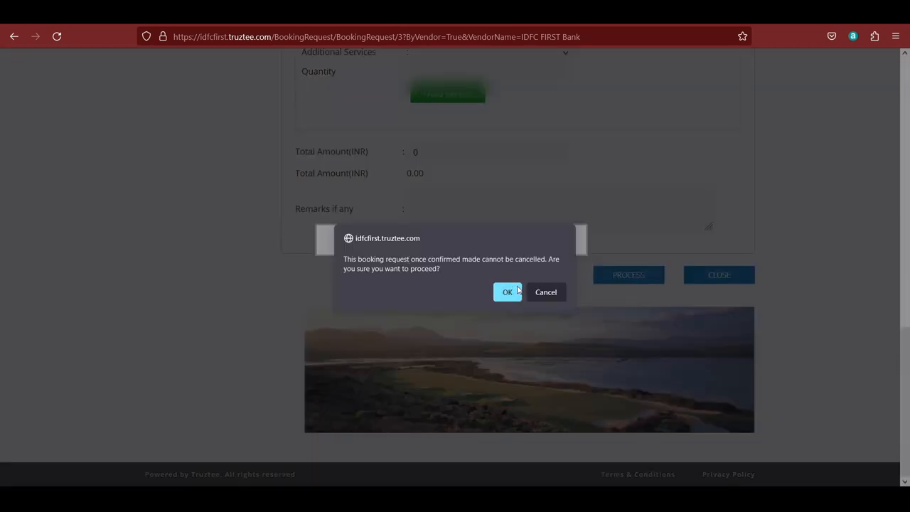
- Confirm the non-cancellable booking and agree to the terms, reaching the zero-payable summary
click(508, 291)
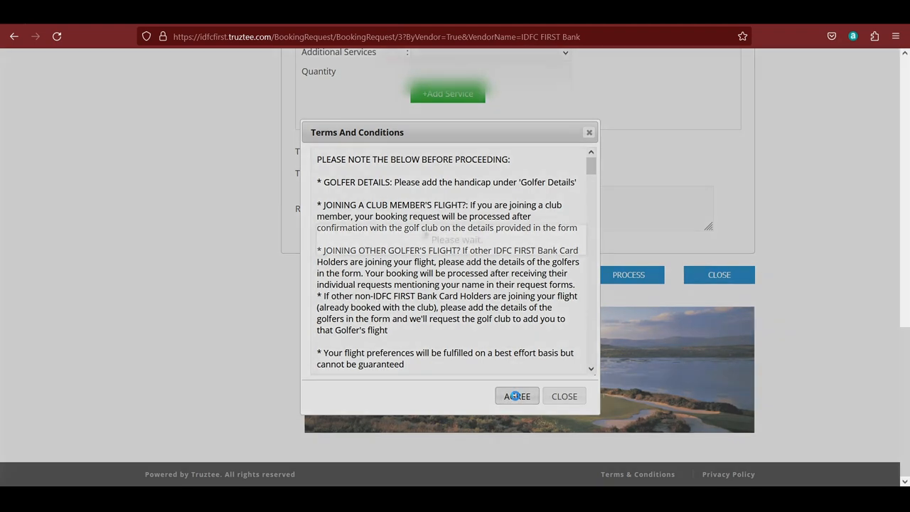
click(517, 395)
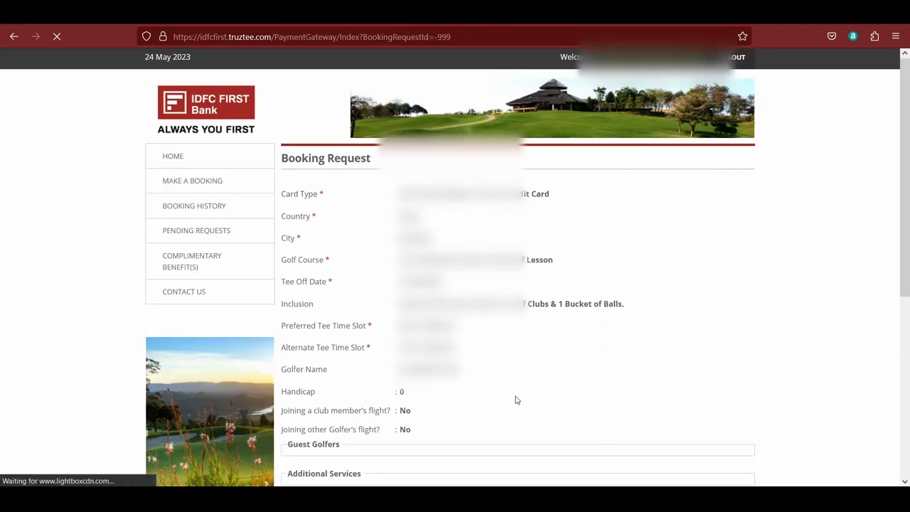
scroll(down, 3)
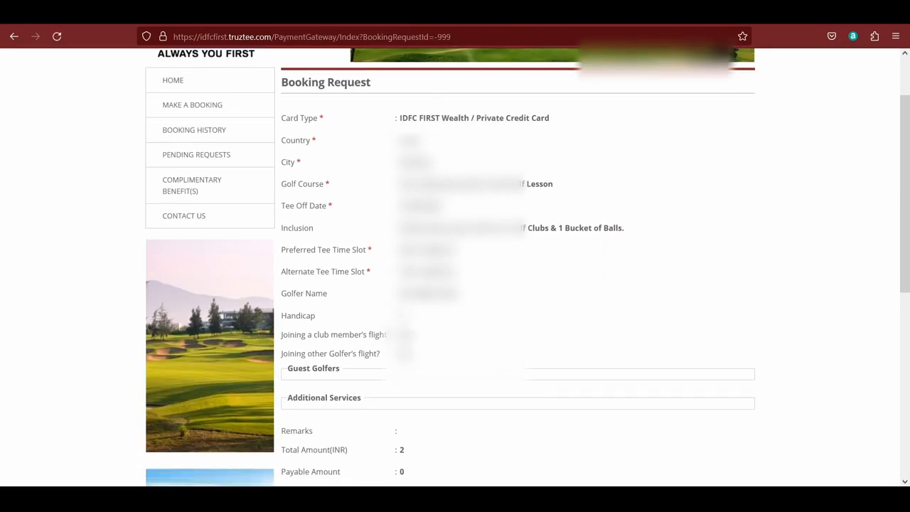
scroll(down, 3)
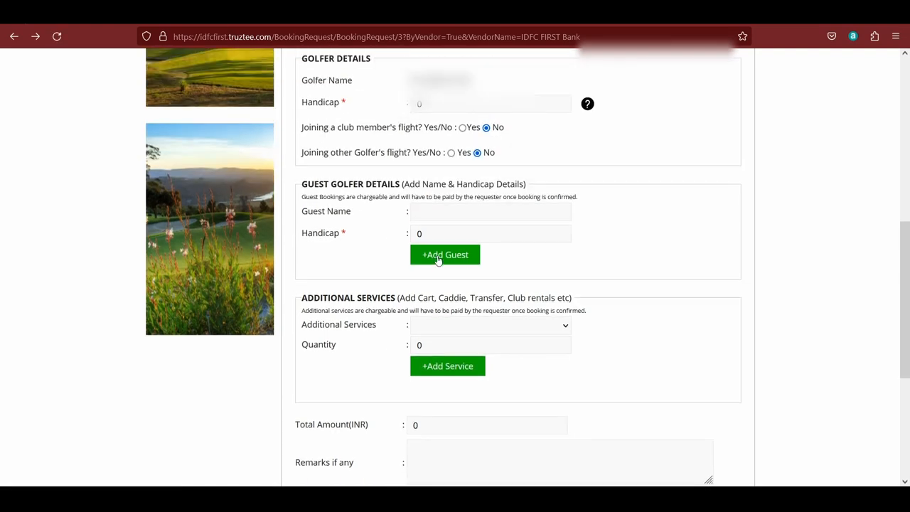
- Add guest golfer Rahul with No Handicap, raising the total to 2089 INR
click(445, 254)
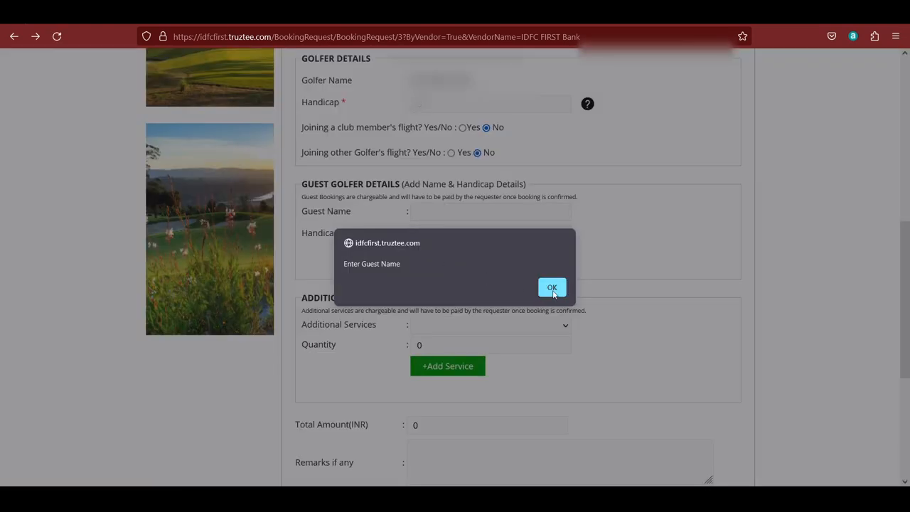
click(551, 287)
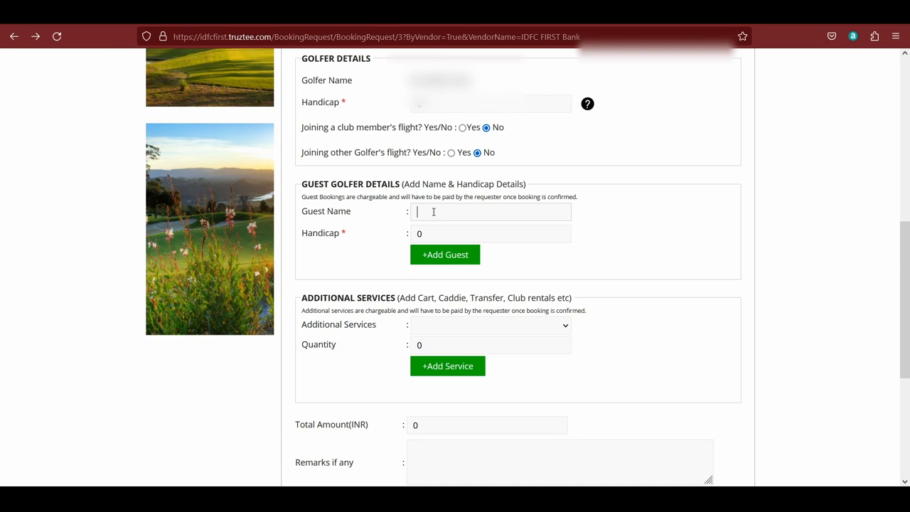
text(Rahul Kumar)
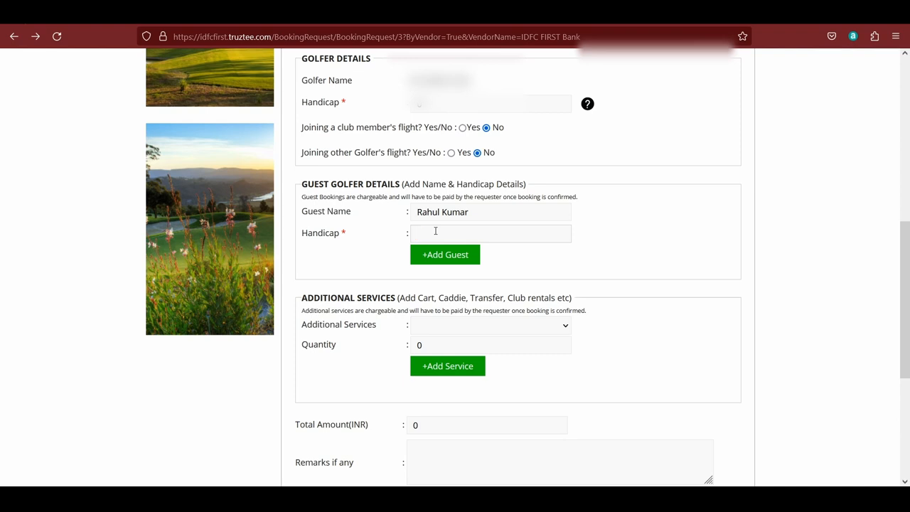
text(No Handicap)
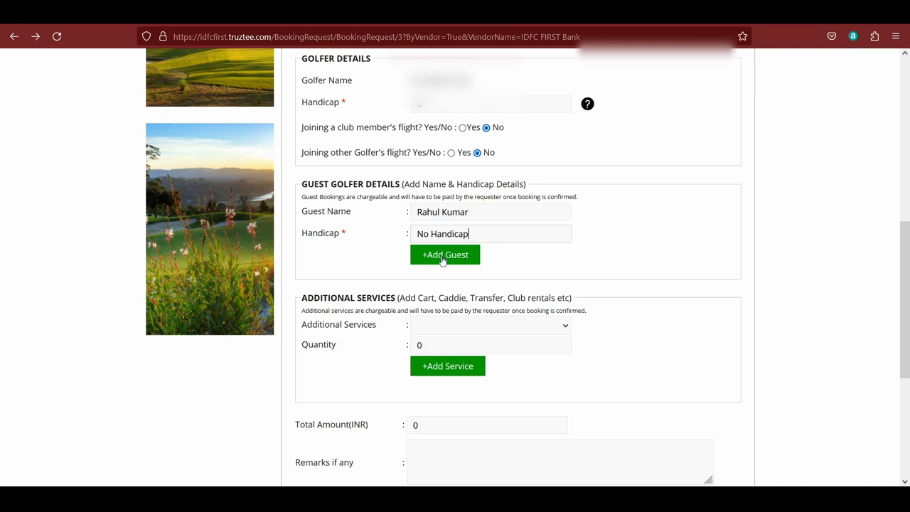
click(445, 254)
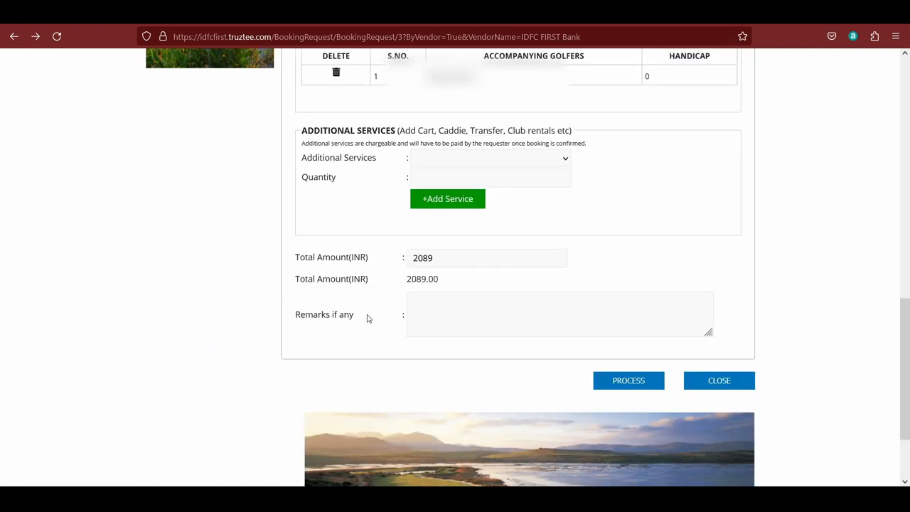
scroll(down, 3)
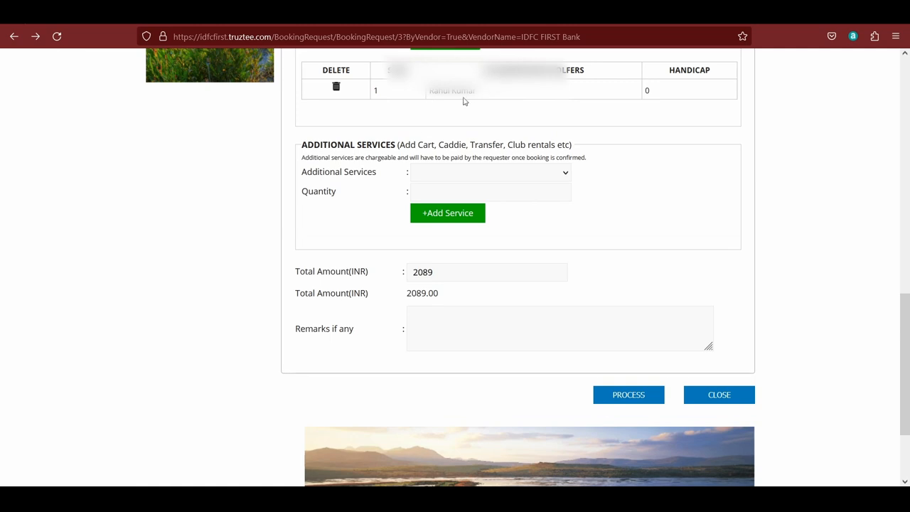
mouse_move(408, 298)
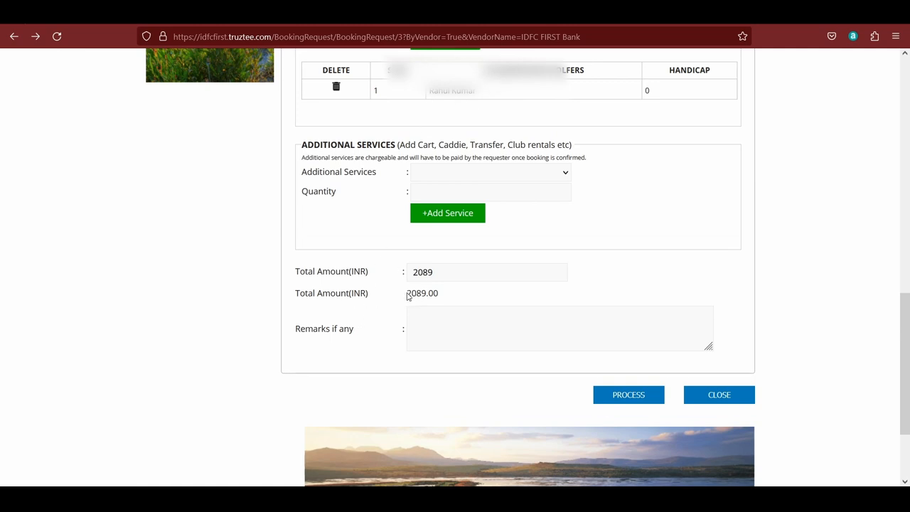
double_click(422, 293)
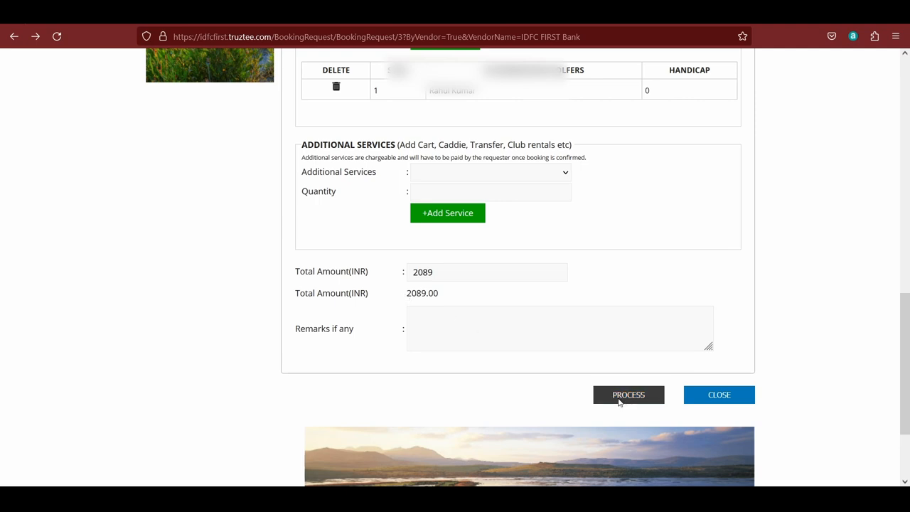
- Process the booking with the guest, confirm it and agree to the terms and conditions
click(628, 395)
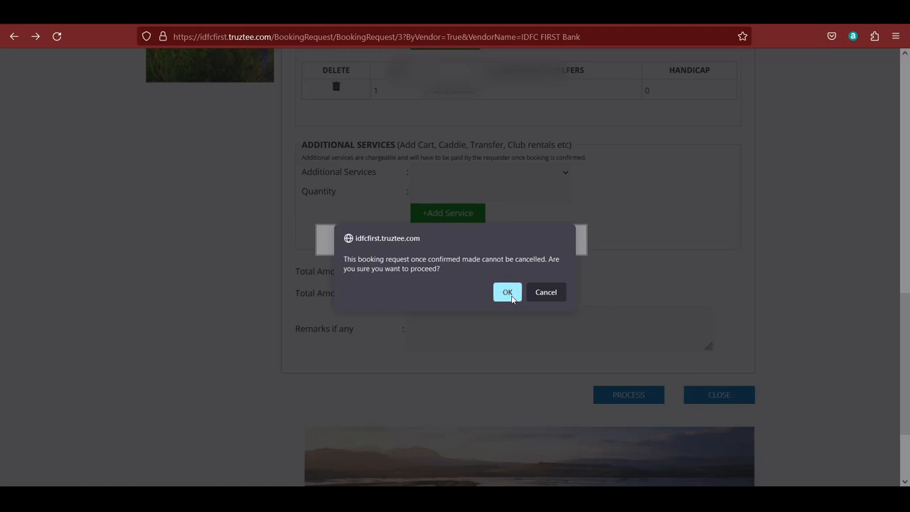
click(507, 293)
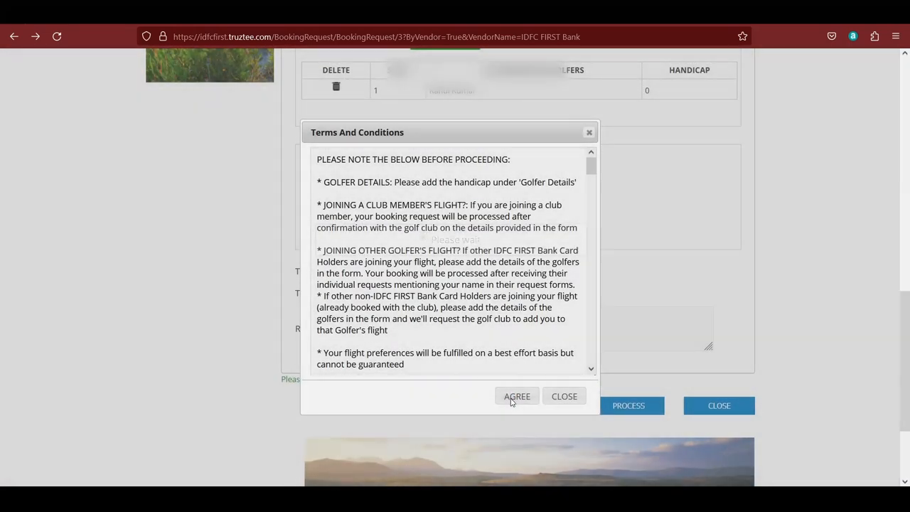
click(517, 395)
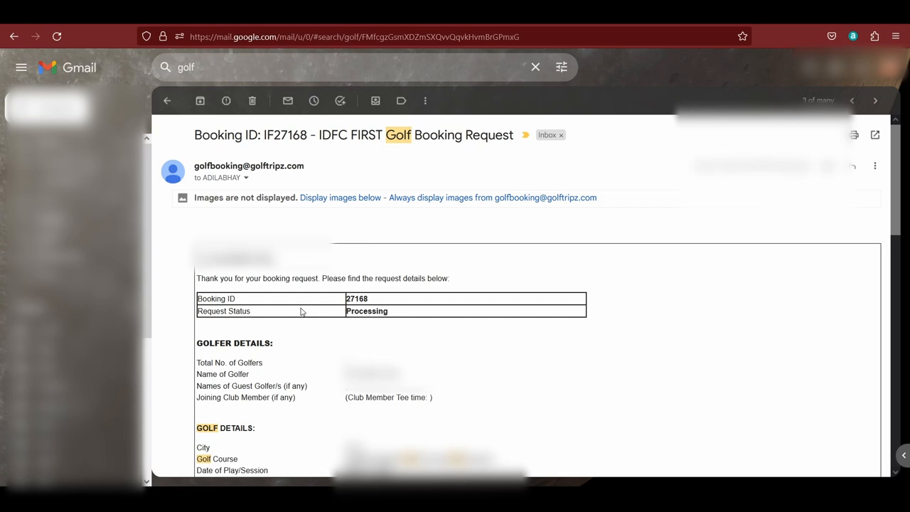
scroll(down, 3)
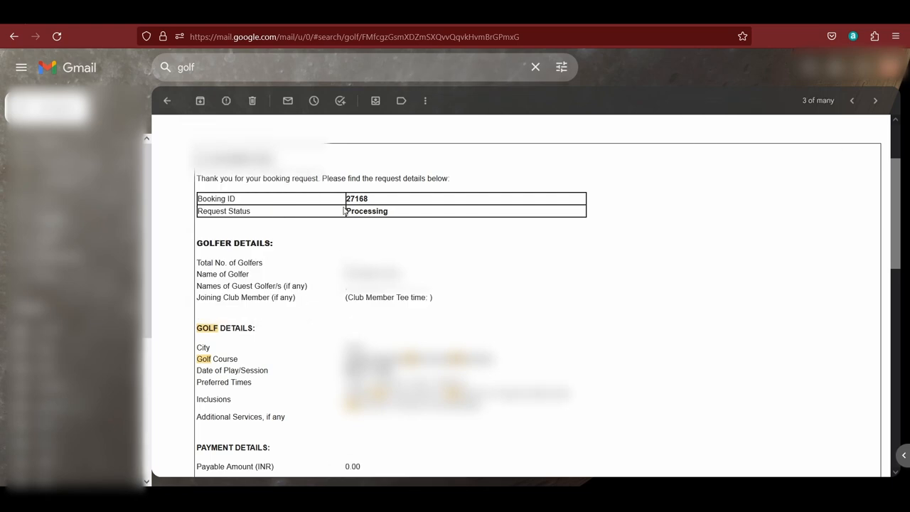
drag(213, 210, 395, 210)
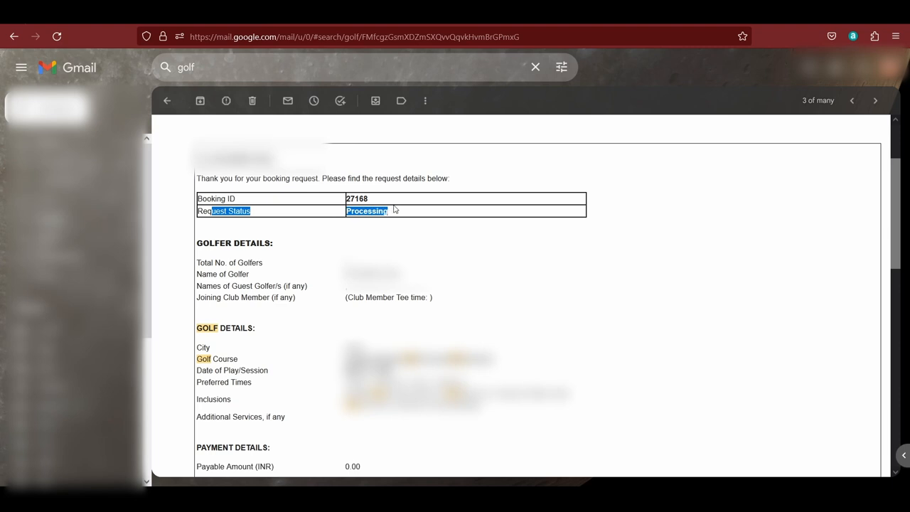
click(400, 229)
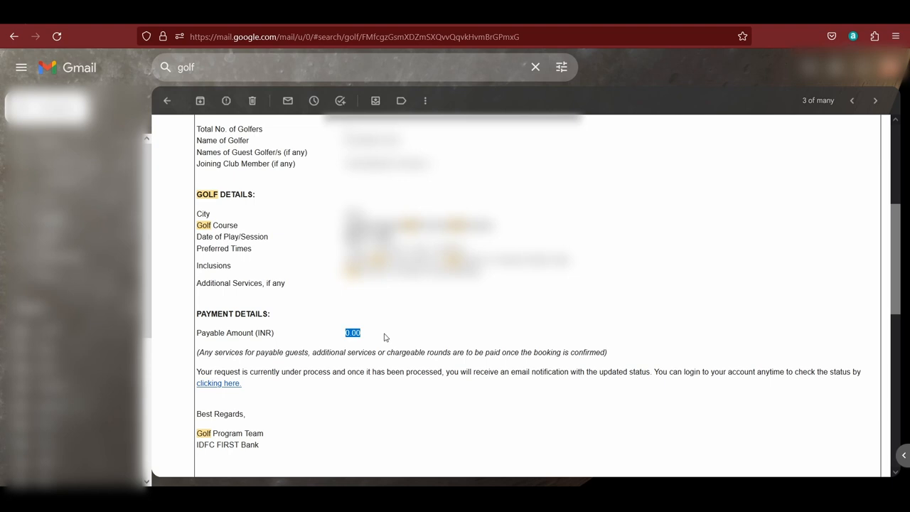
click(851, 100)
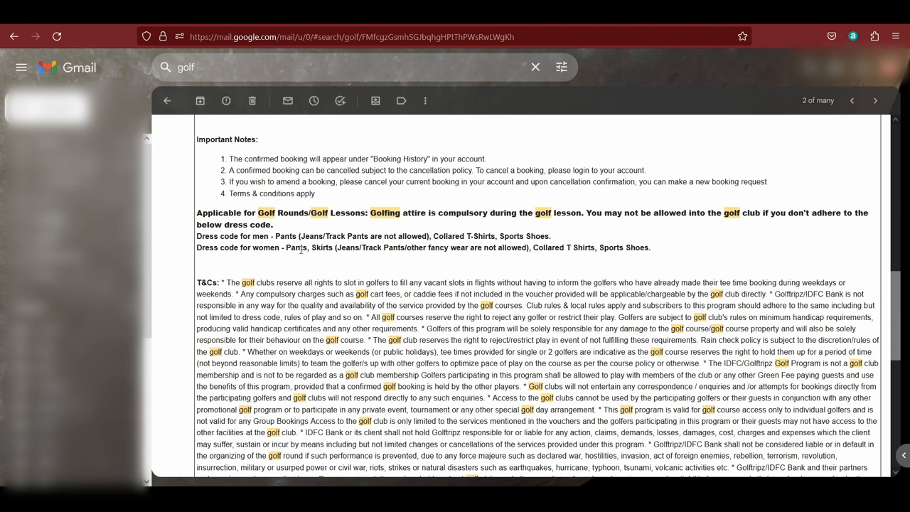
mouse_move(501, 216)
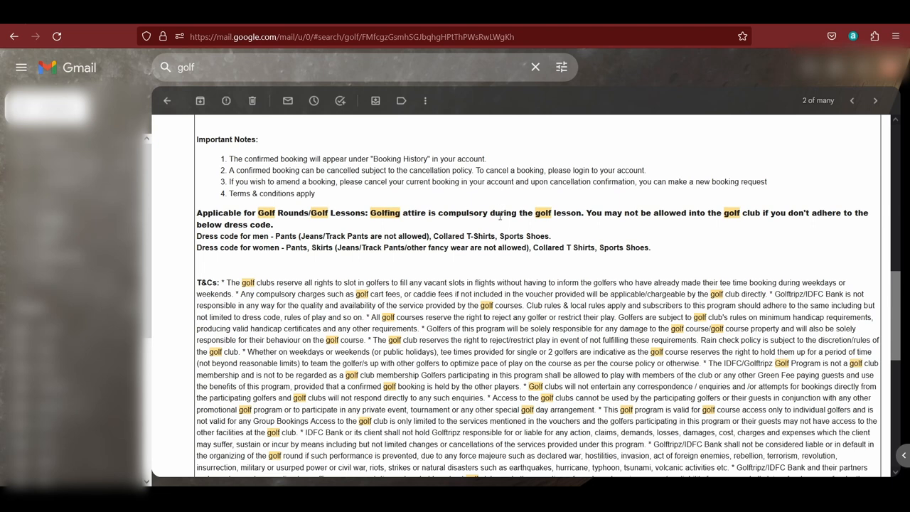
mouse_move(444, 251)
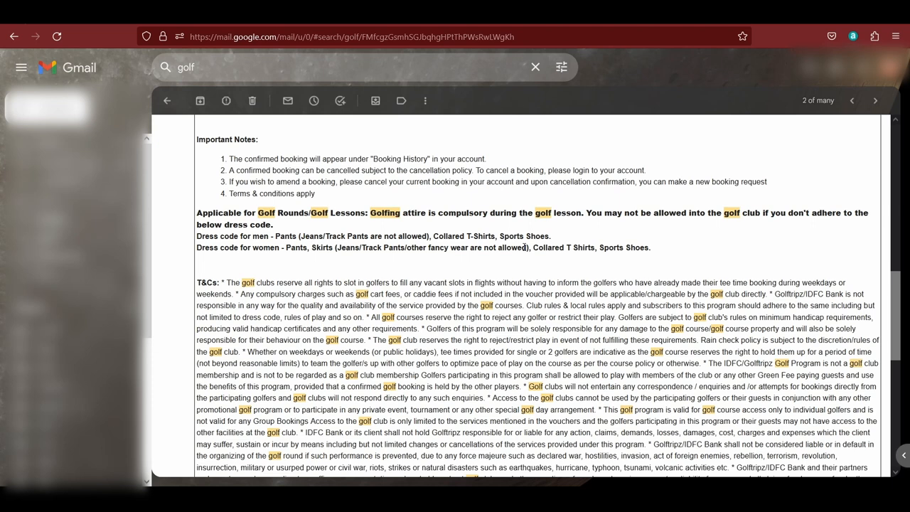
mouse_move(551, 261)
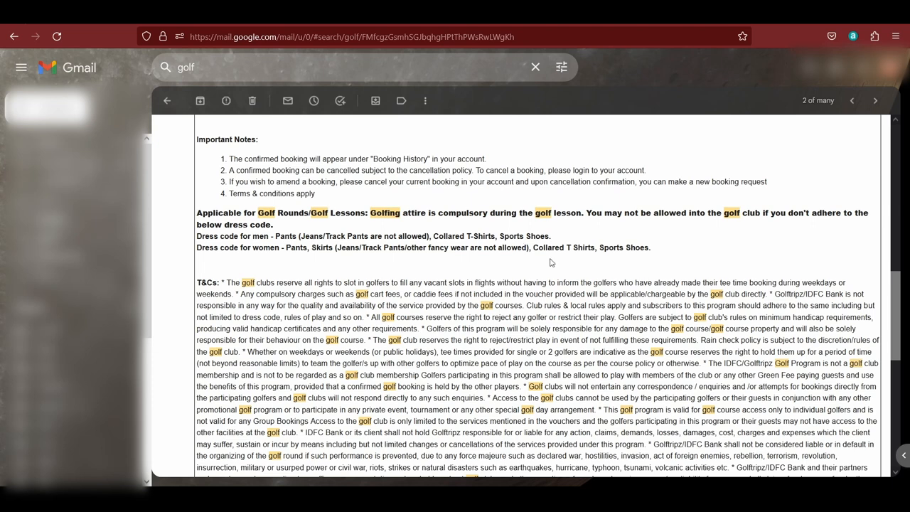